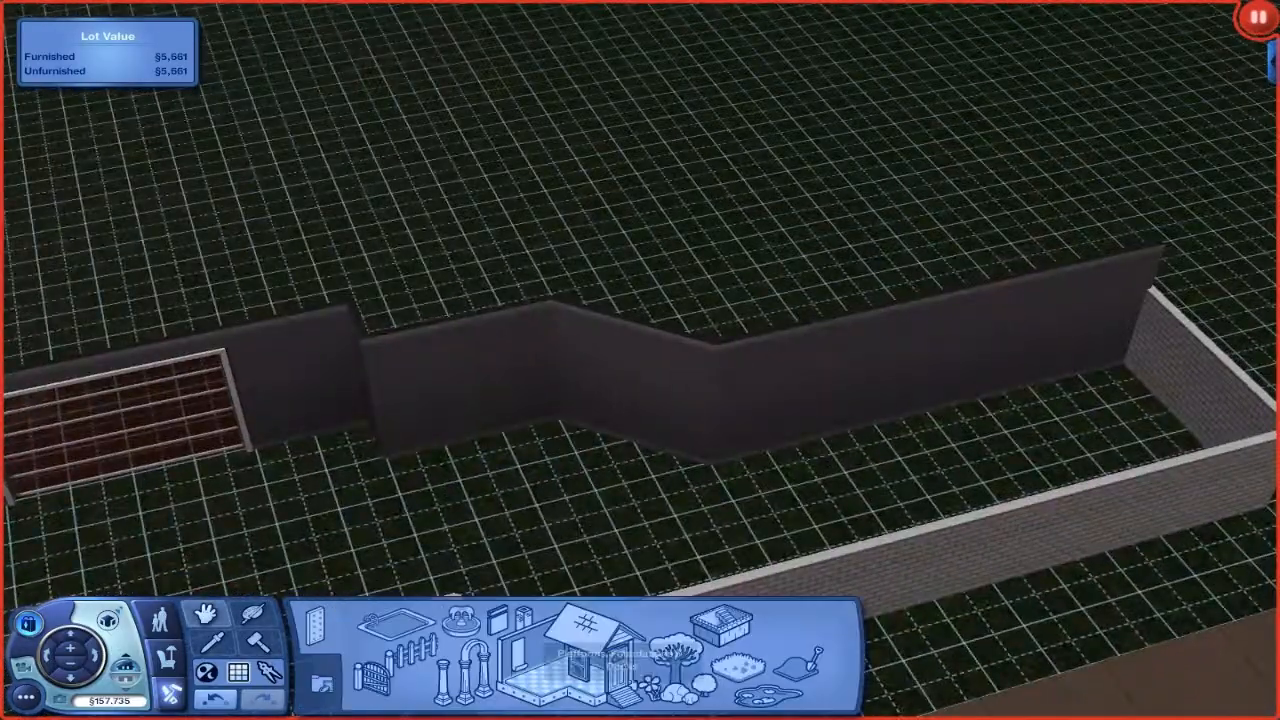
# Place a white-framed front door beside the garage and recolour the door red
pyautogui.click(625, 400)
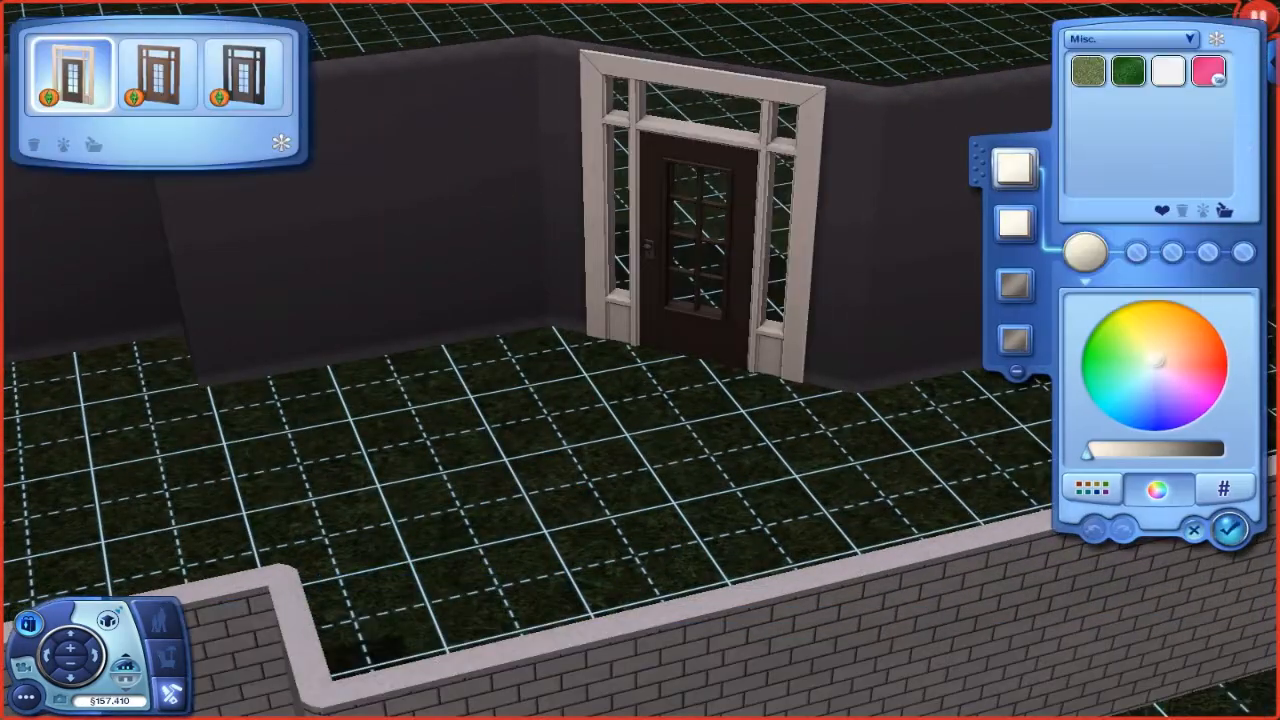
pyautogui.click(244, 75)
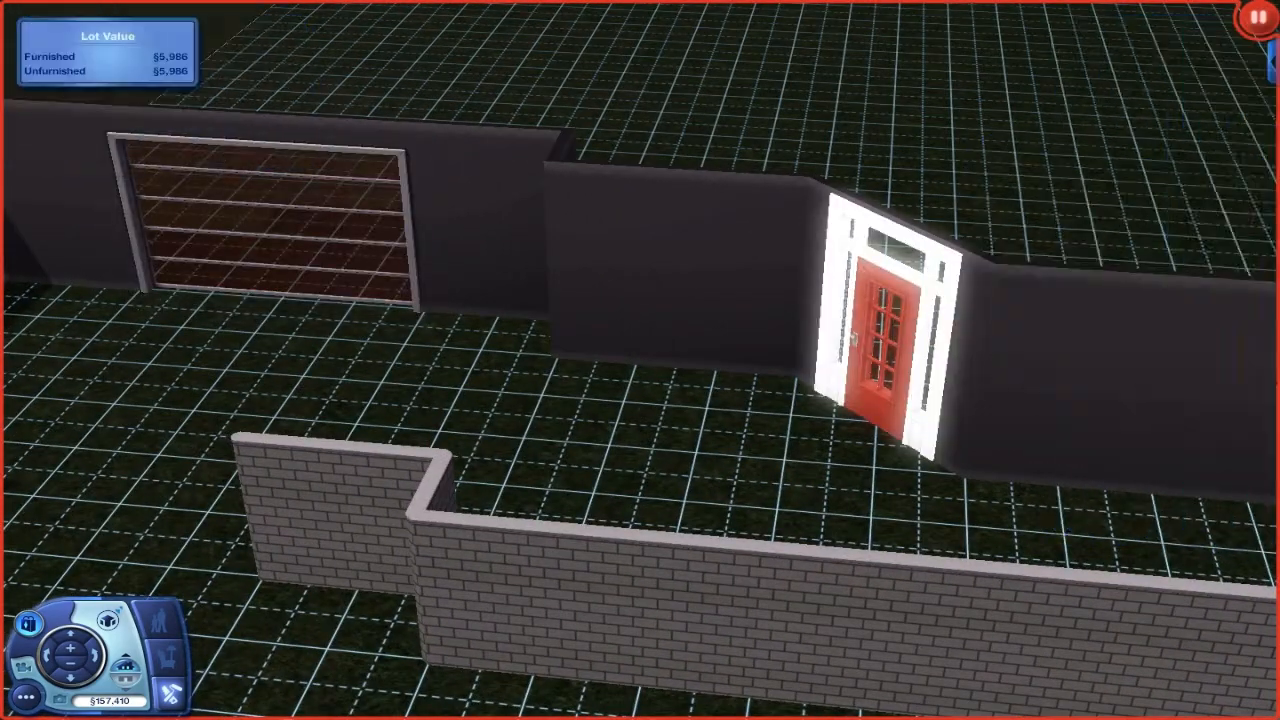
# Draw more interior walls and lay second-storey floor tiles over part of the house
pyautogui.click(890, 300)
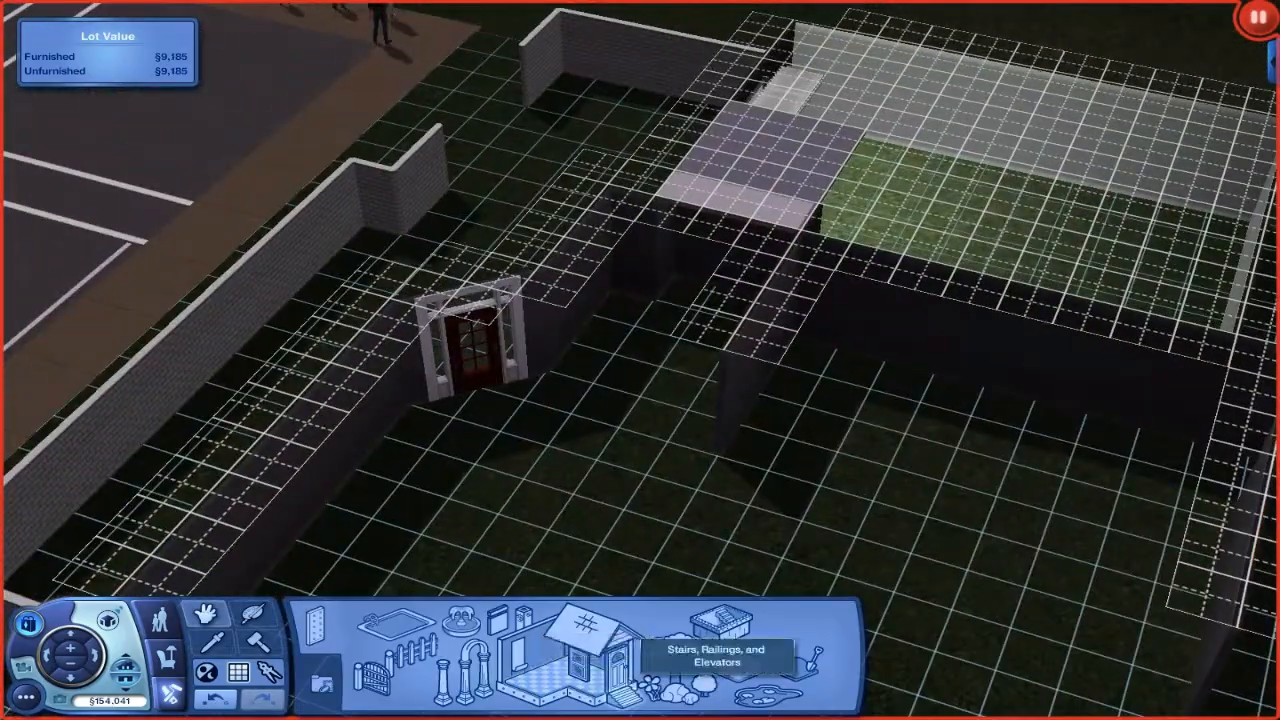
pyautogui.click(716, 650)
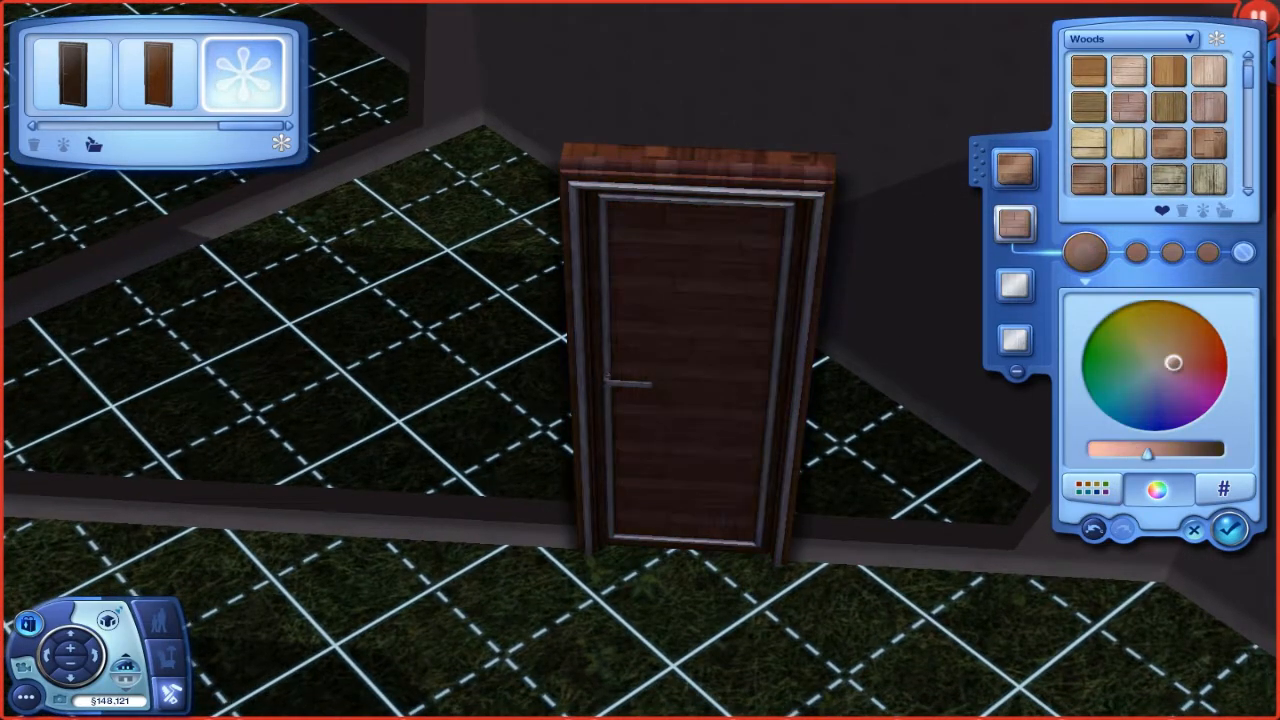
# Restyle the interior door with lighter wood trim and a white metal panel
pyautogui.click(1082, 64)
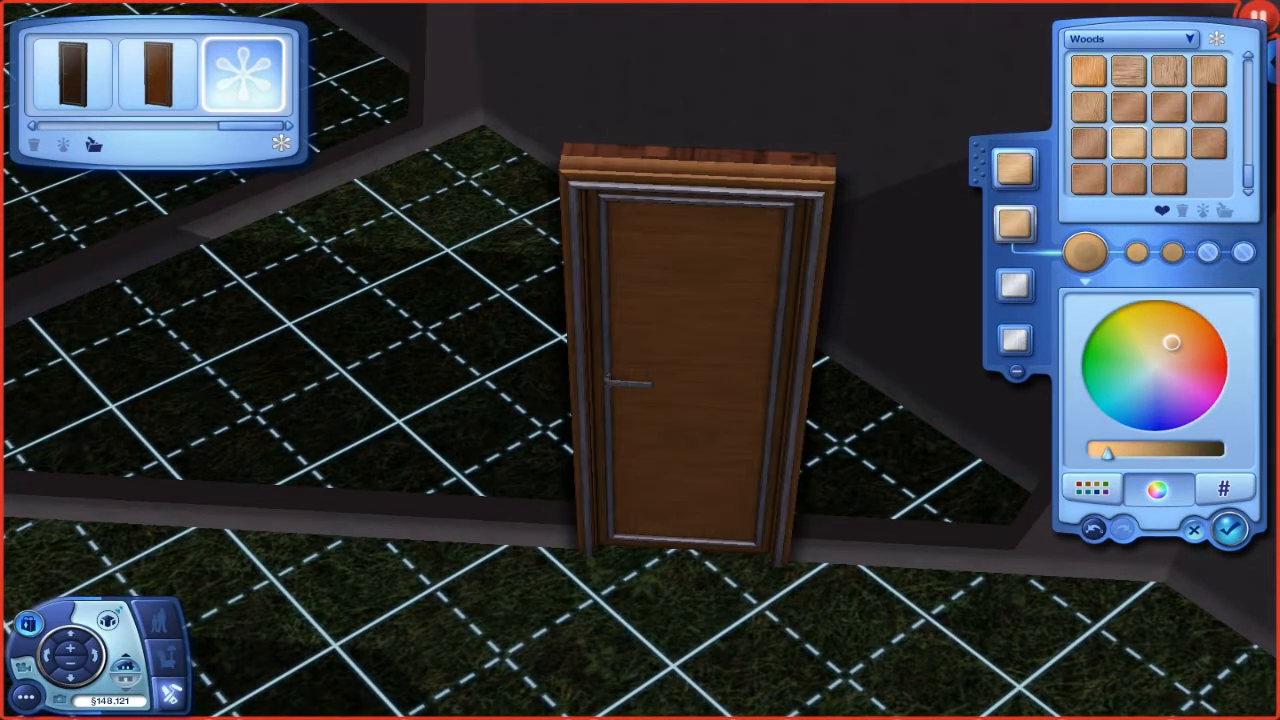
pyautogui.click(1130, 38)
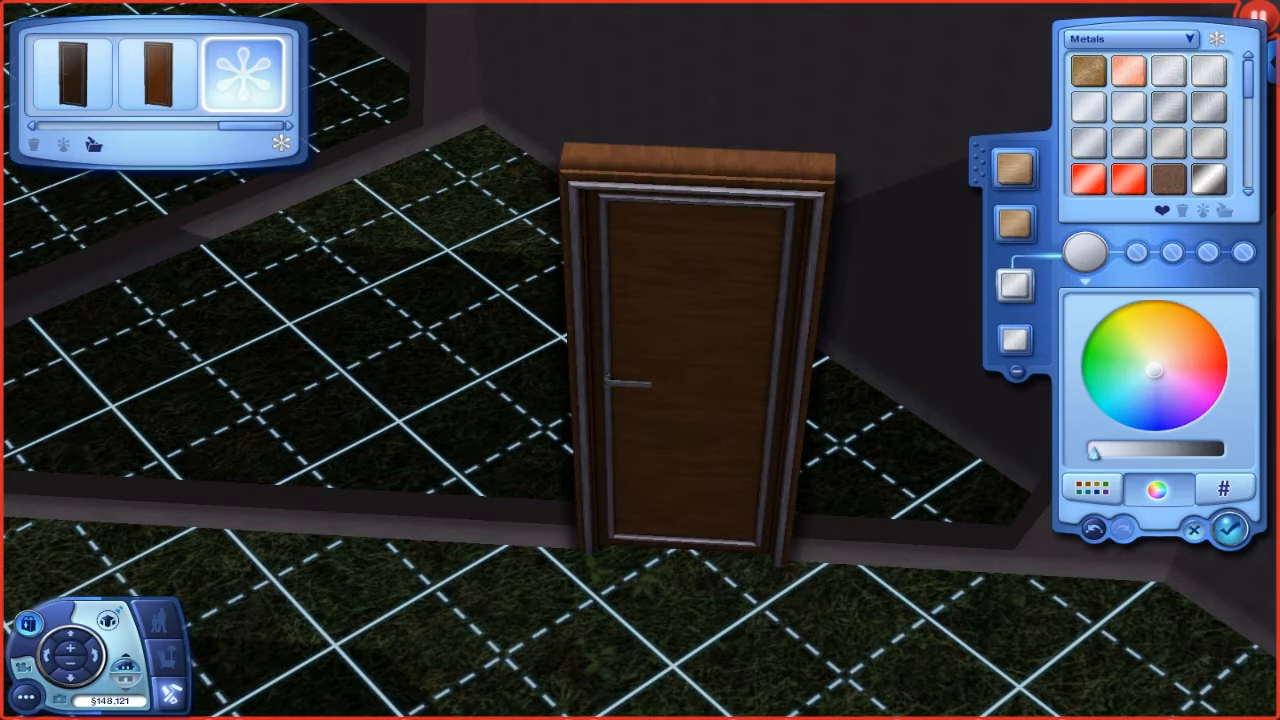
pyautogui.click(1130, 38)
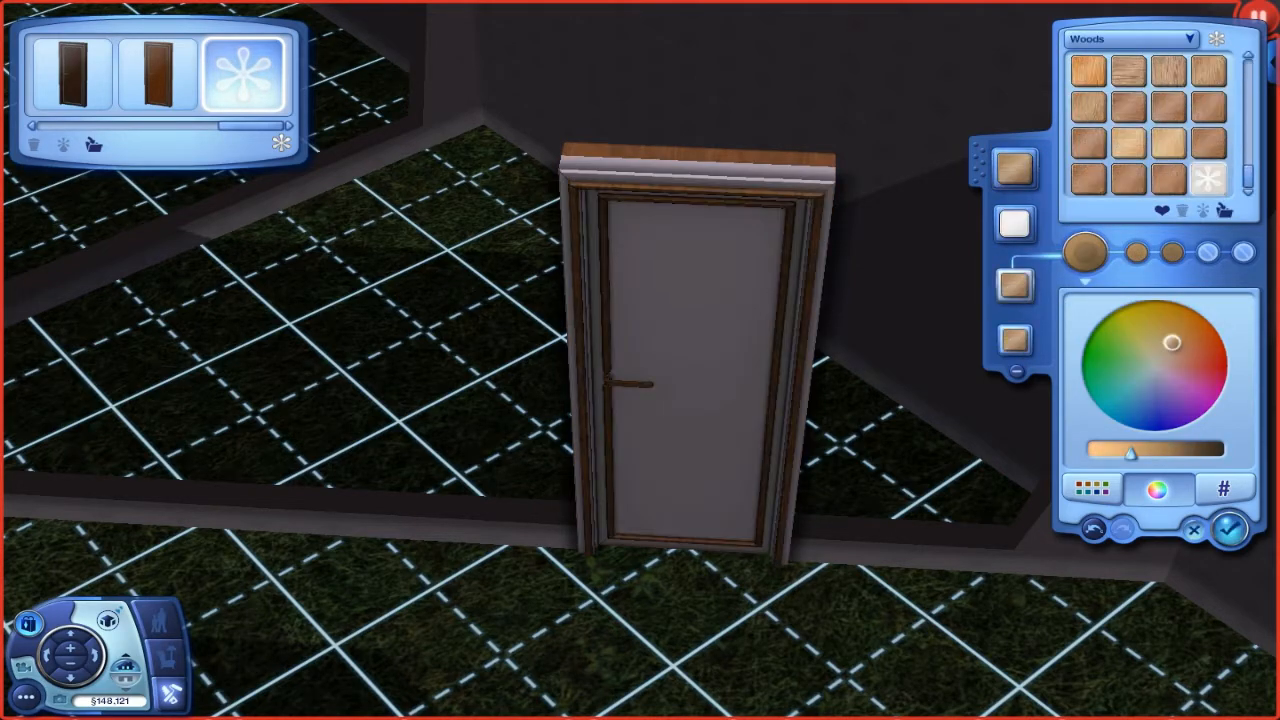
pyautogui.click(1128, 38)
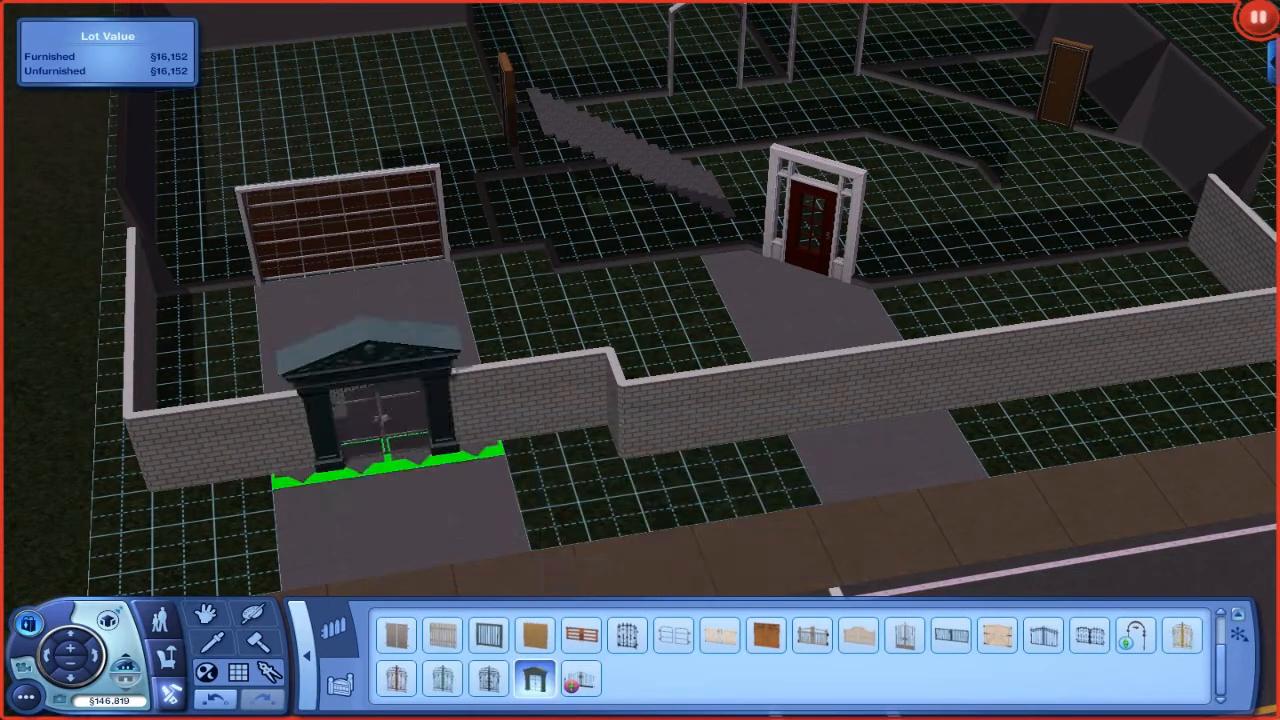
# Place the entrance gate in the front brick fence
pyautogui.click(443, 635)
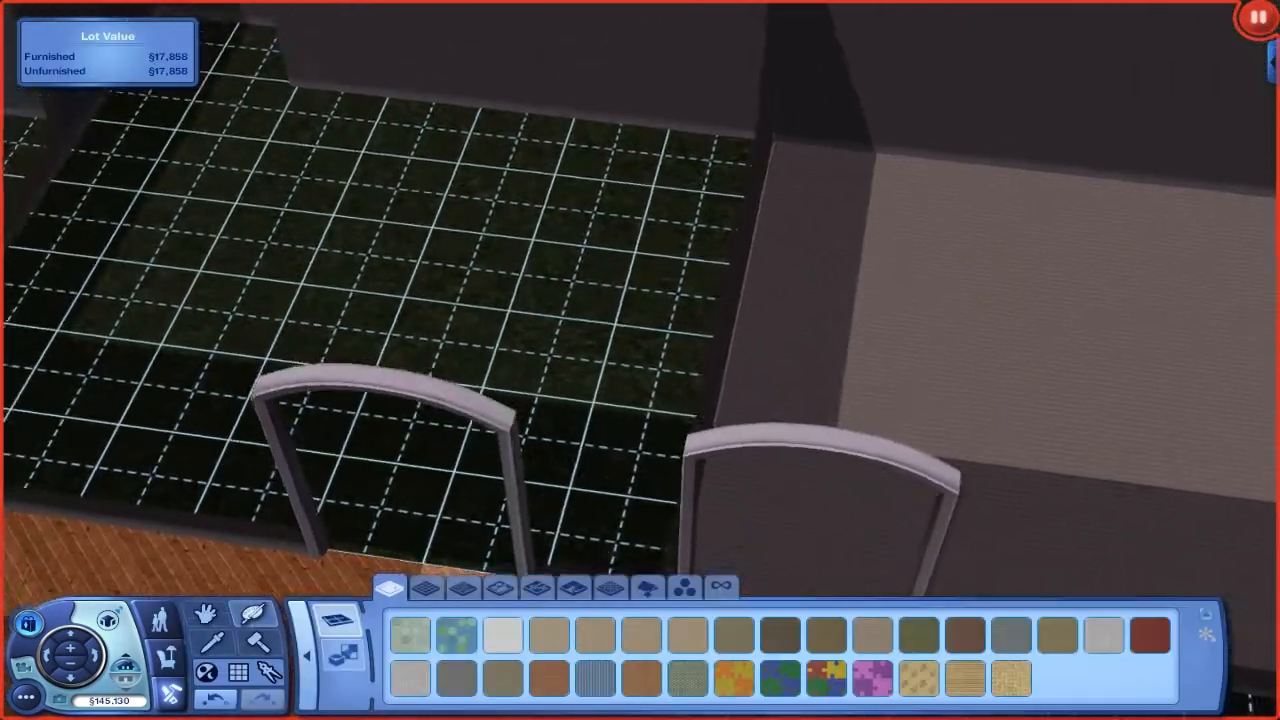
# Tile the small room grey and pick a material family for its glass double doors
pyautogui.click(450, 270)
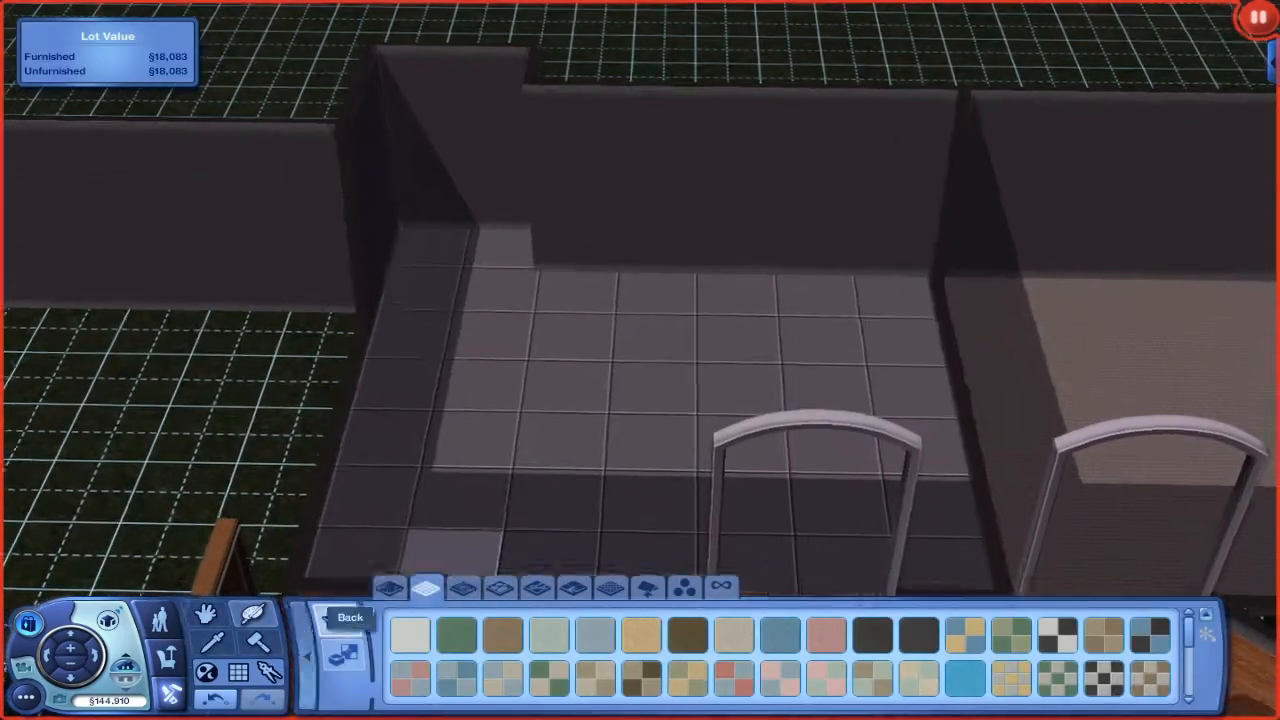
pyautogui.click(460, 150)
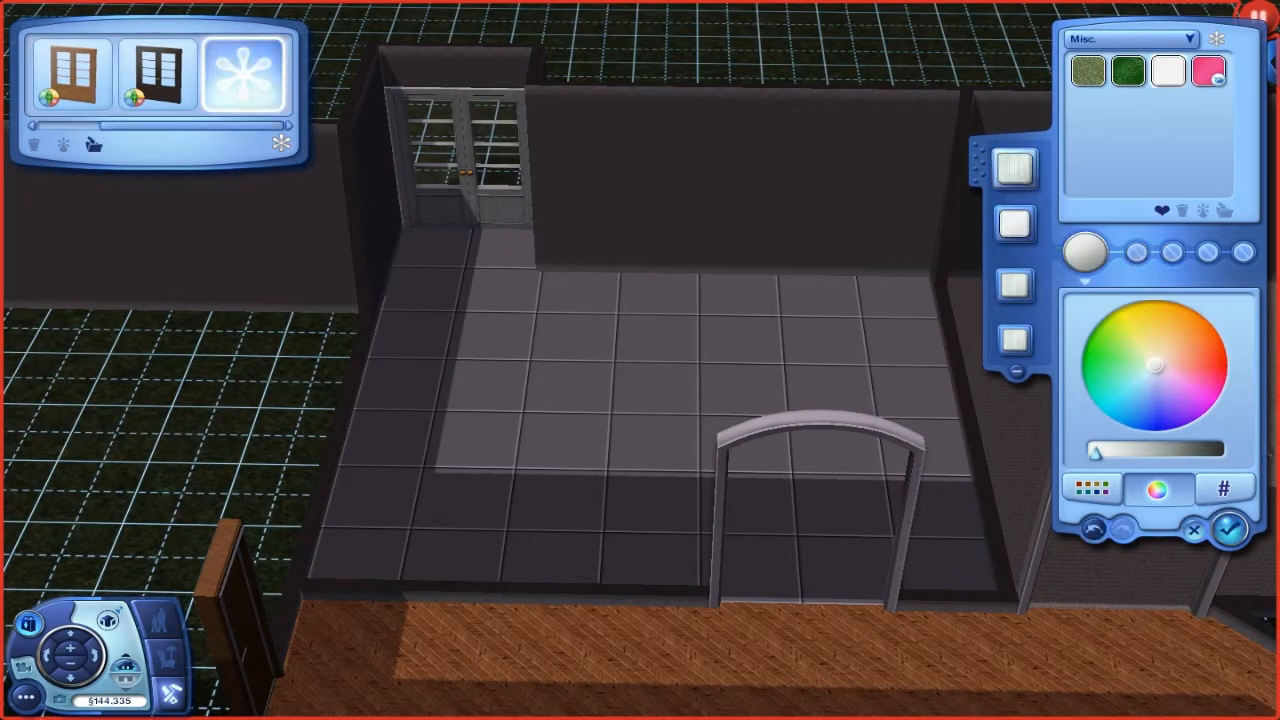
pyautogui.click(1128, 38)
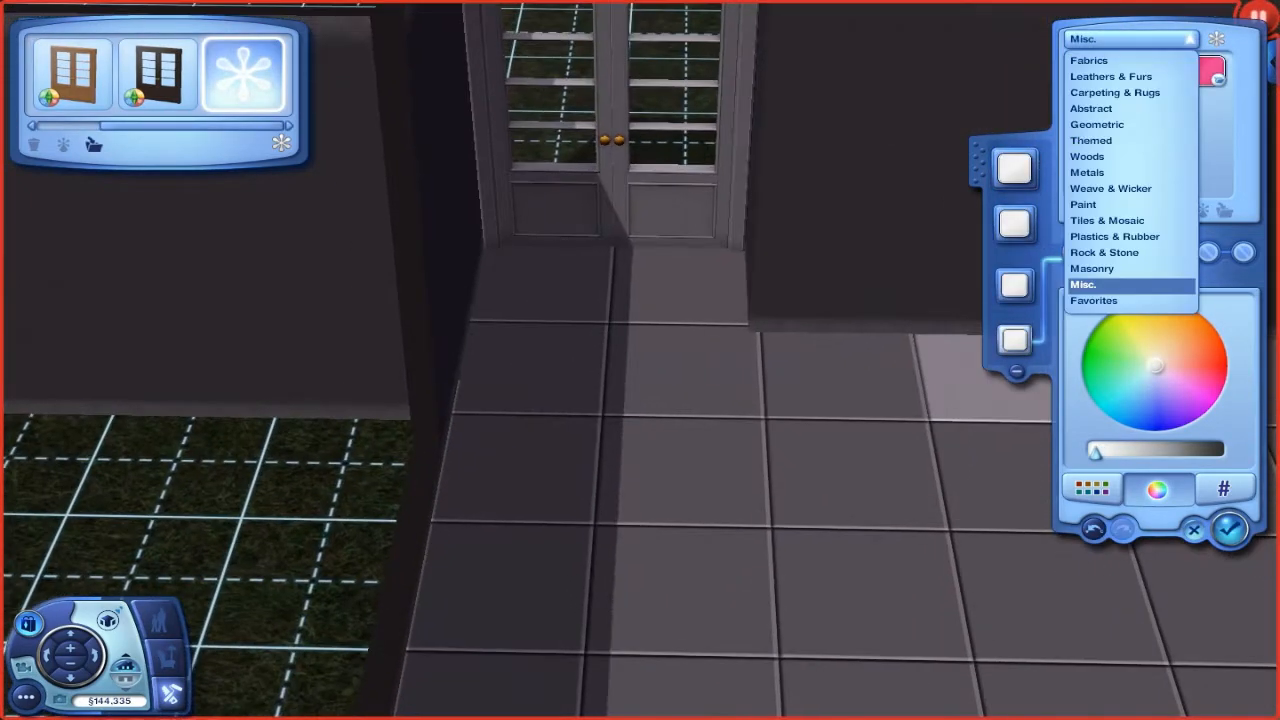
pyautogui.click(1087, 156)
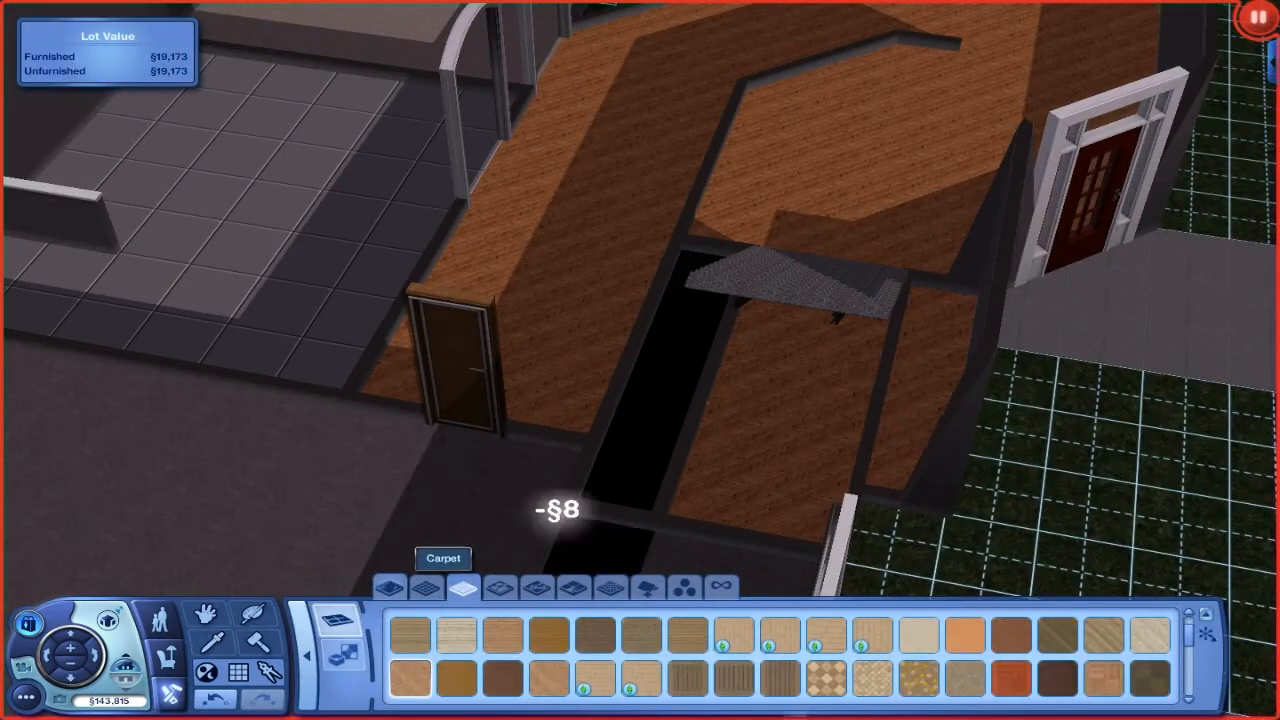
# Lay wooden flooring across another ground-floor room
pyautogui.click(537, 587)
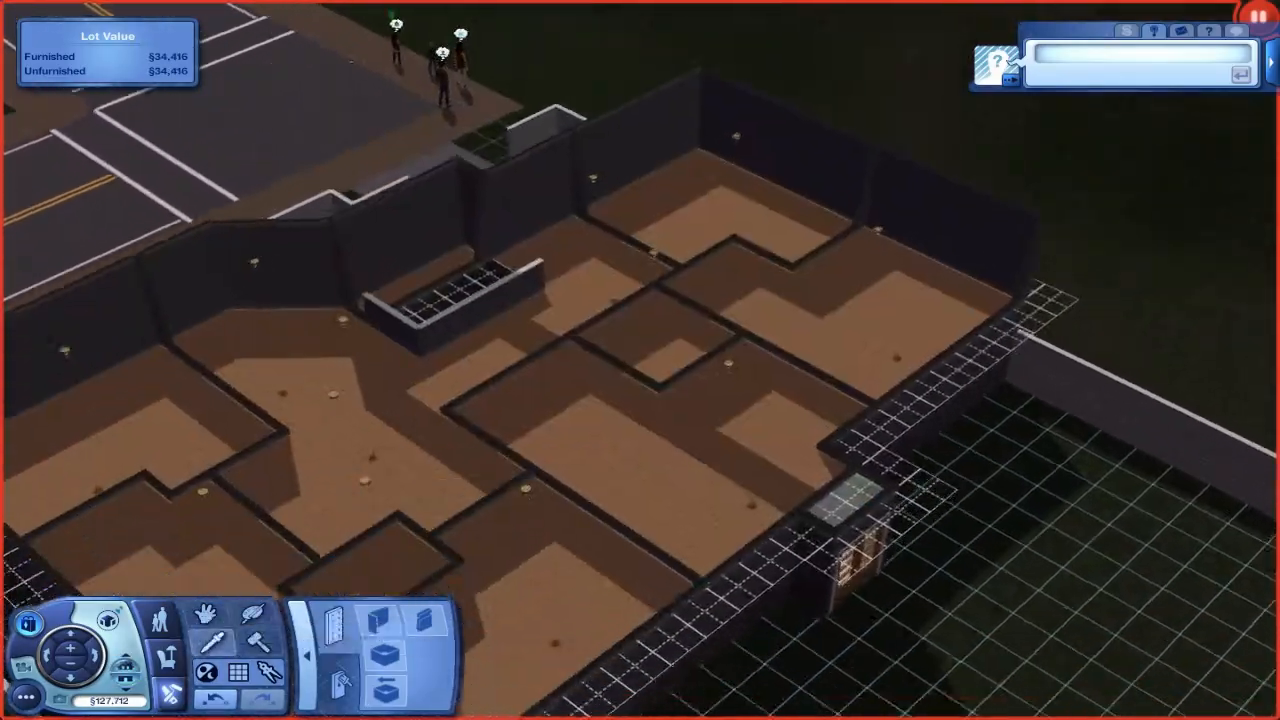
# Enter the constrainFloors cheat, place the stairs, and begin laying upper-level glass panels
pyautogui.click(338, 648)
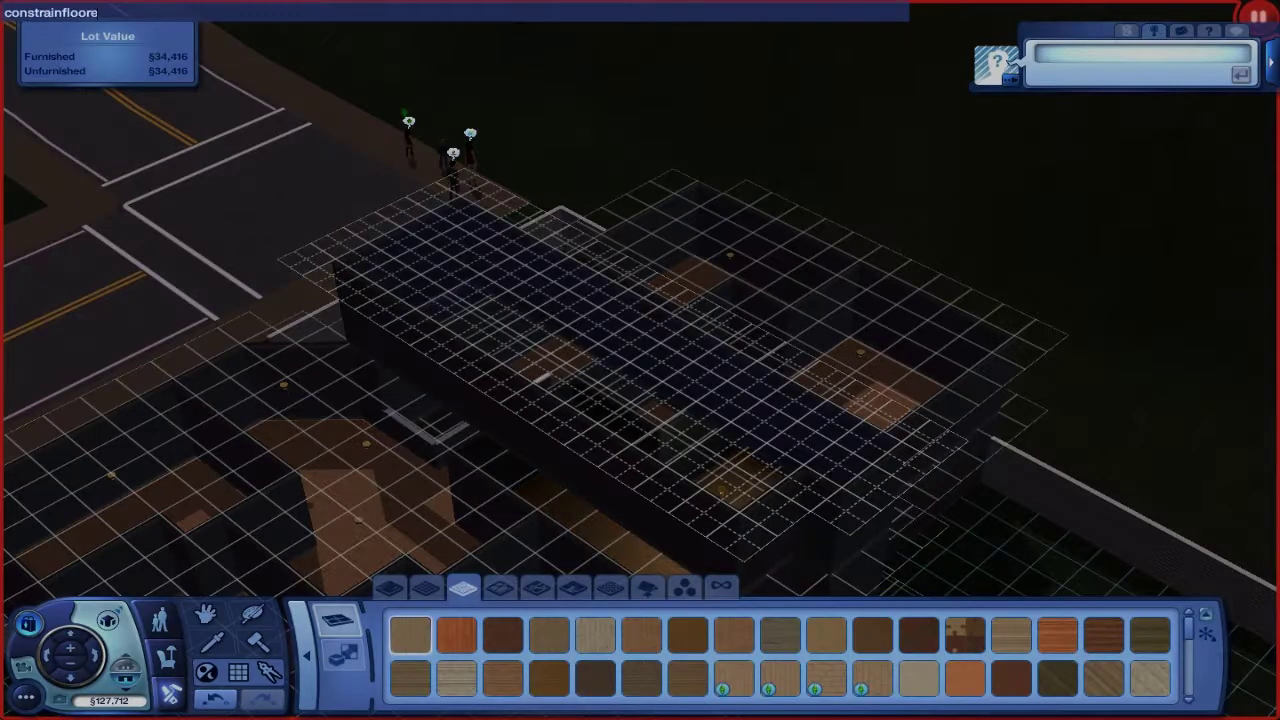
pyautogui.press('Return')
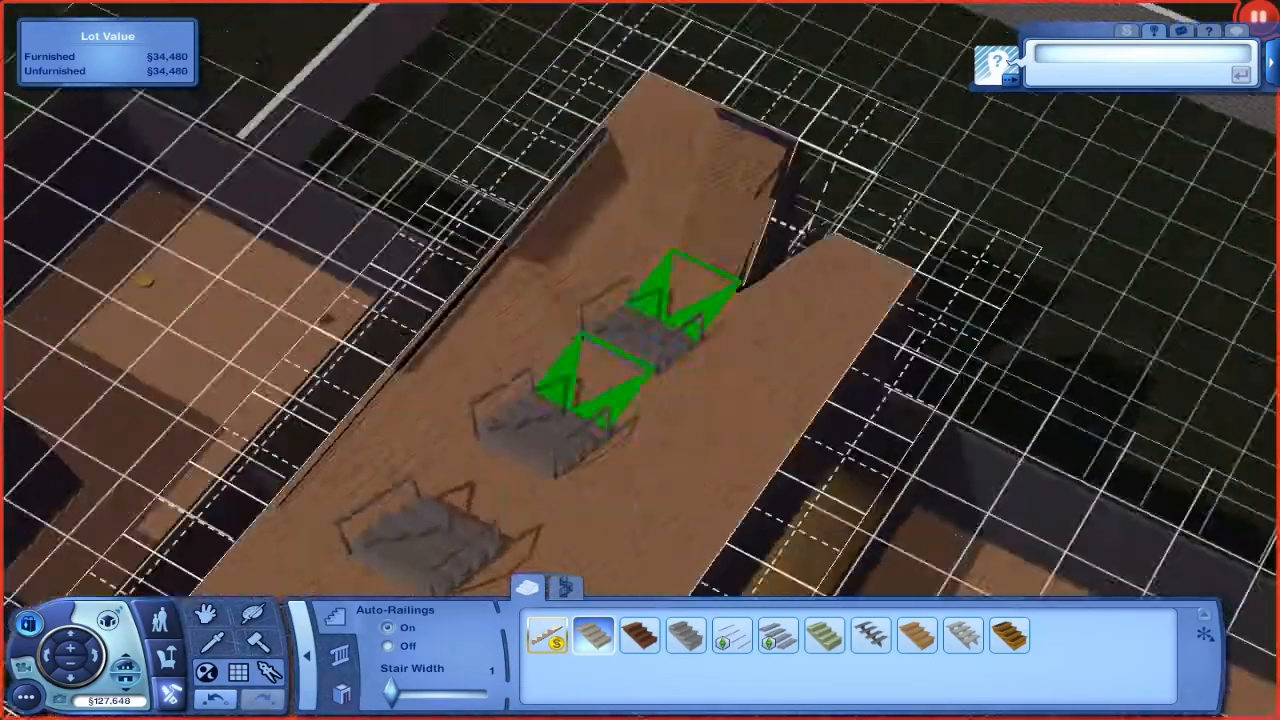
pyautogui.click(640, 340)
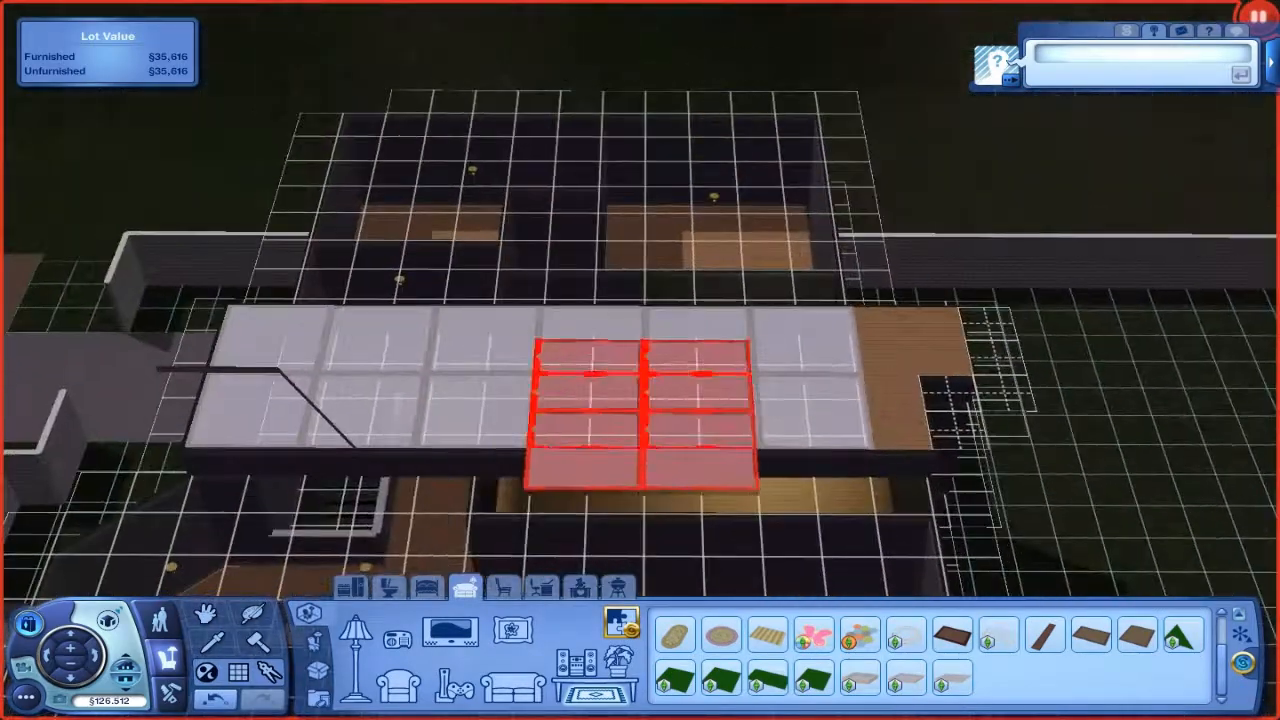
# Enter constrainFloorElevation false and browse Masonry styles for the pillar below the glass strip
pyautogui.click(640, 400)
pyautogui.write('constrainfloorelevation f')
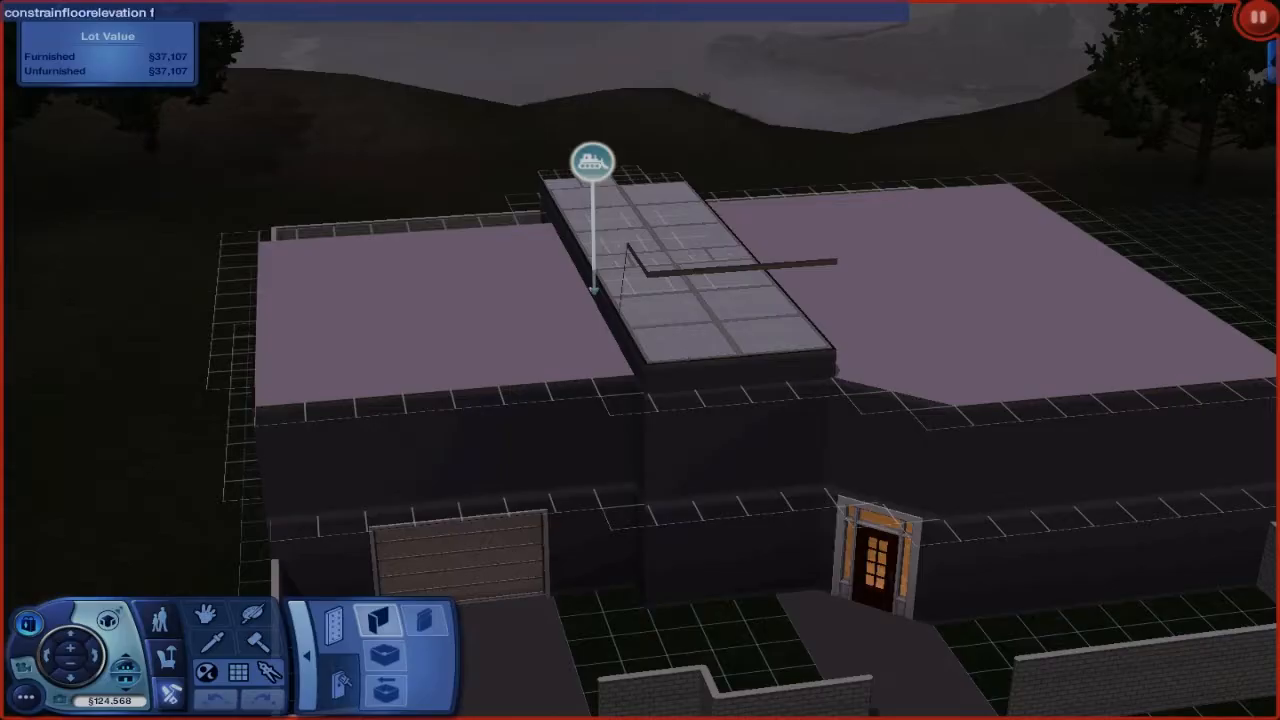
pyautogui.click(700, 320)
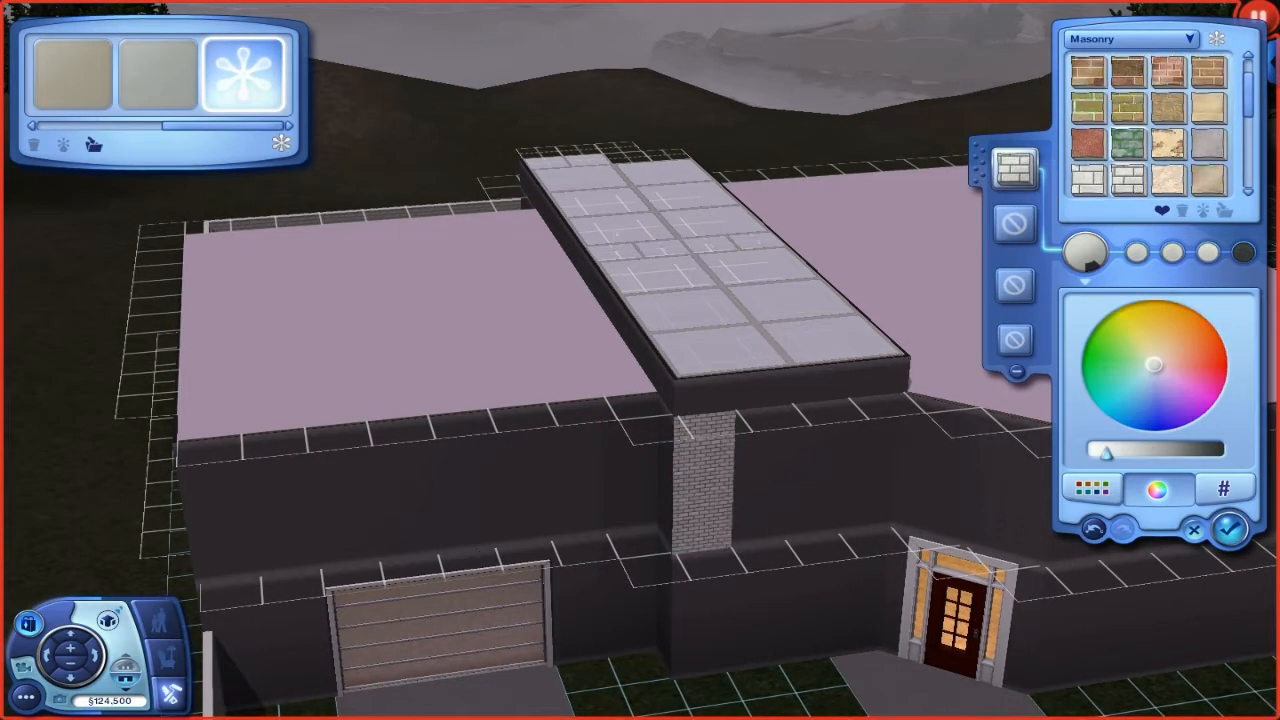
# Apply a dark Rock & Stone texture to the column beside the front door
pyautogui.click(1130, 38)
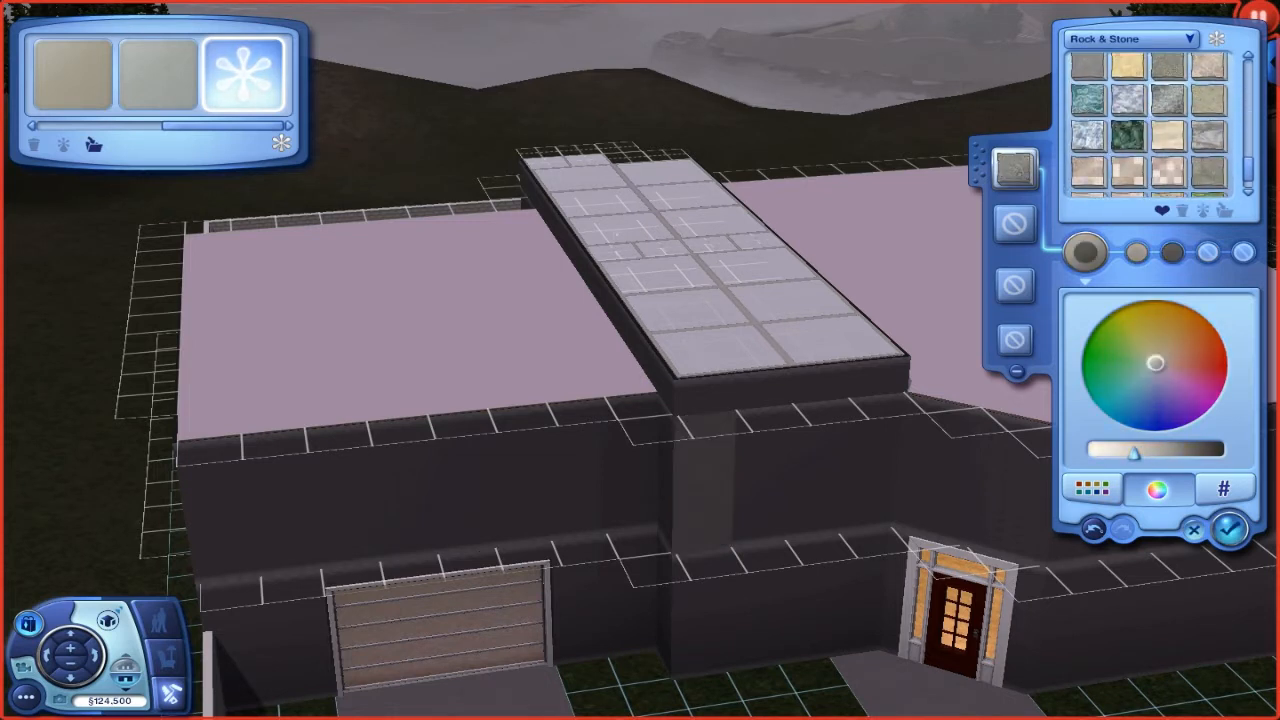
pyautogui.click(1130, 38)
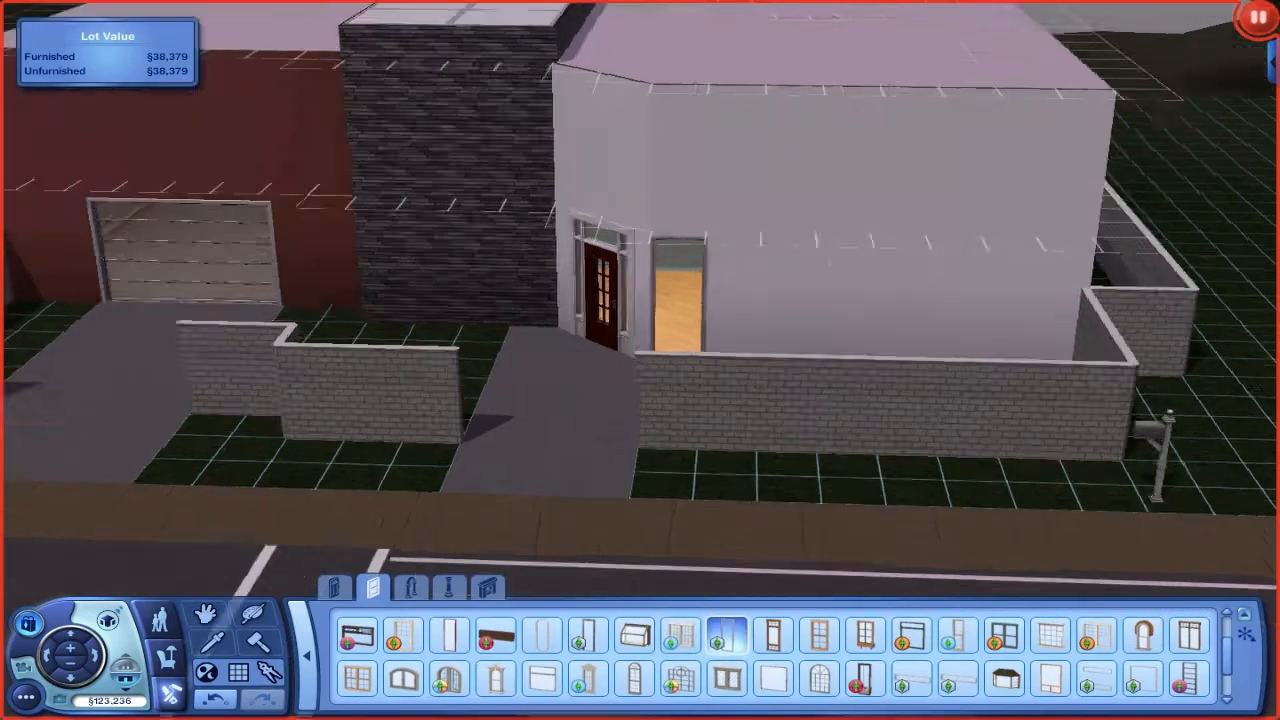
# Paint the stairs with dark carpet and the upstairs rooms with wood planks
pyautogui.click(800, 340)
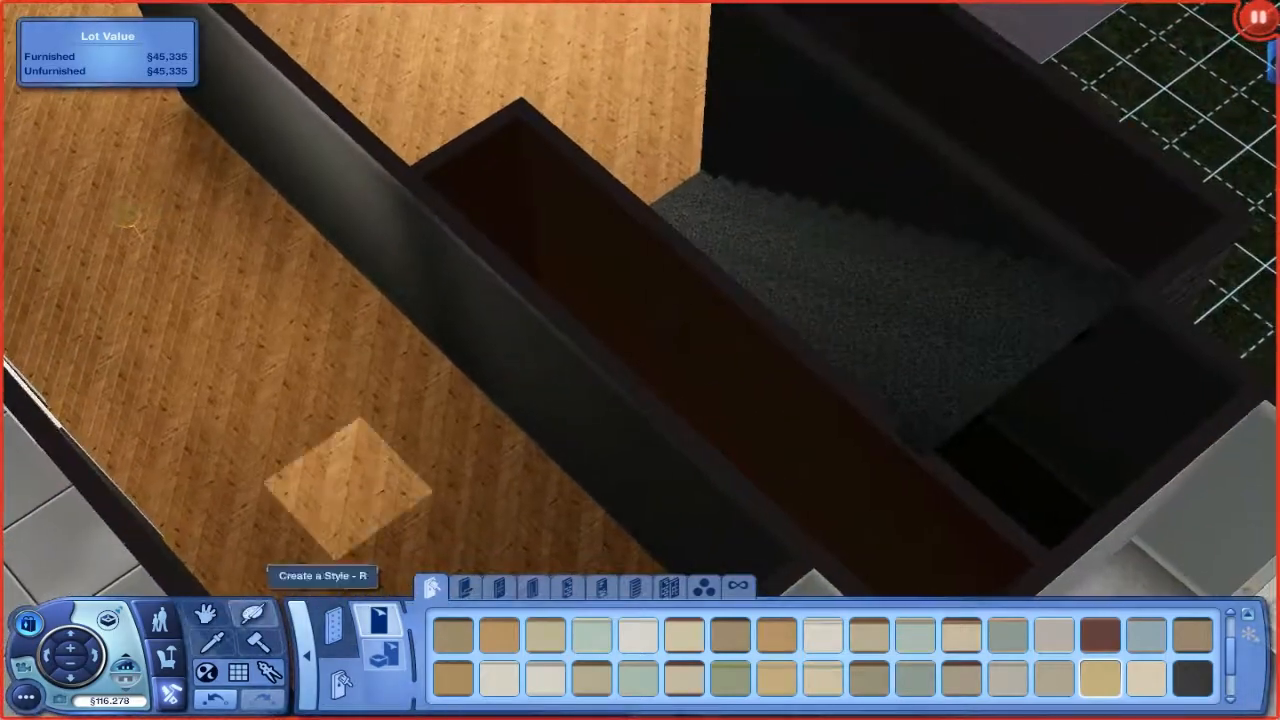
# Paint the room's walls grey and start styling a blue floral wallpaper section
pyautogui.click(408, 618)
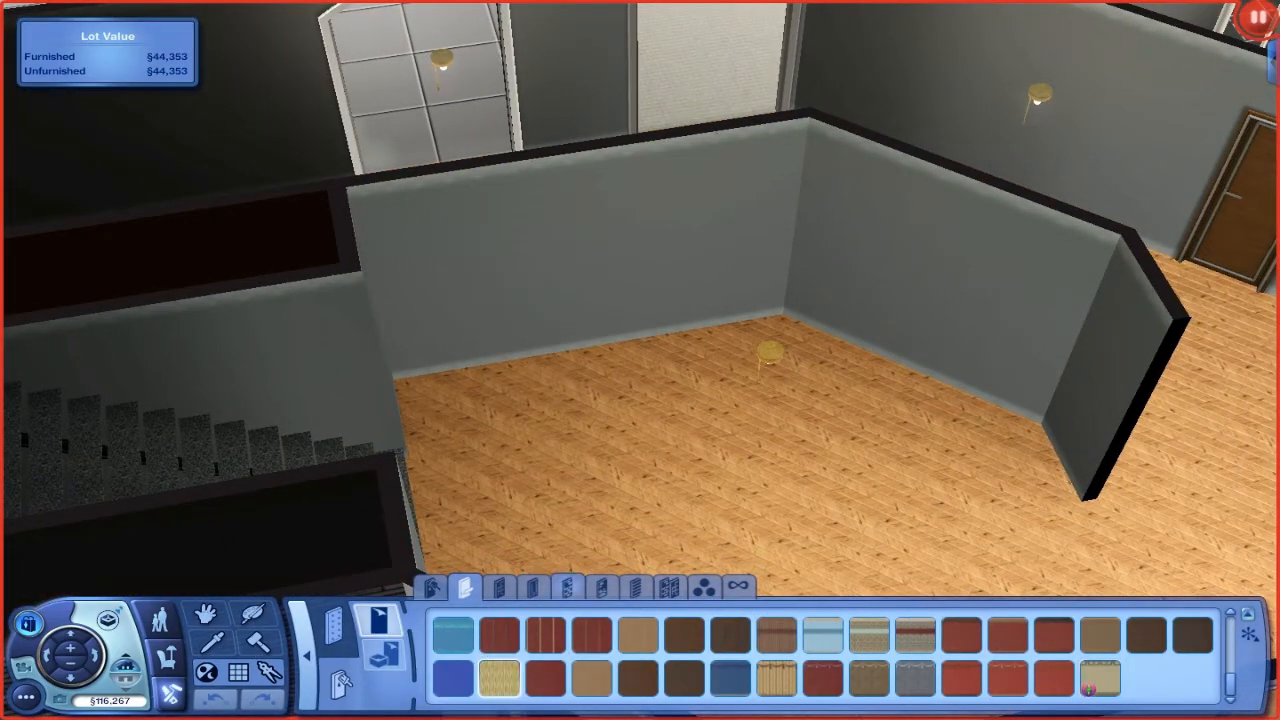
pyautogui.click(532, 587)
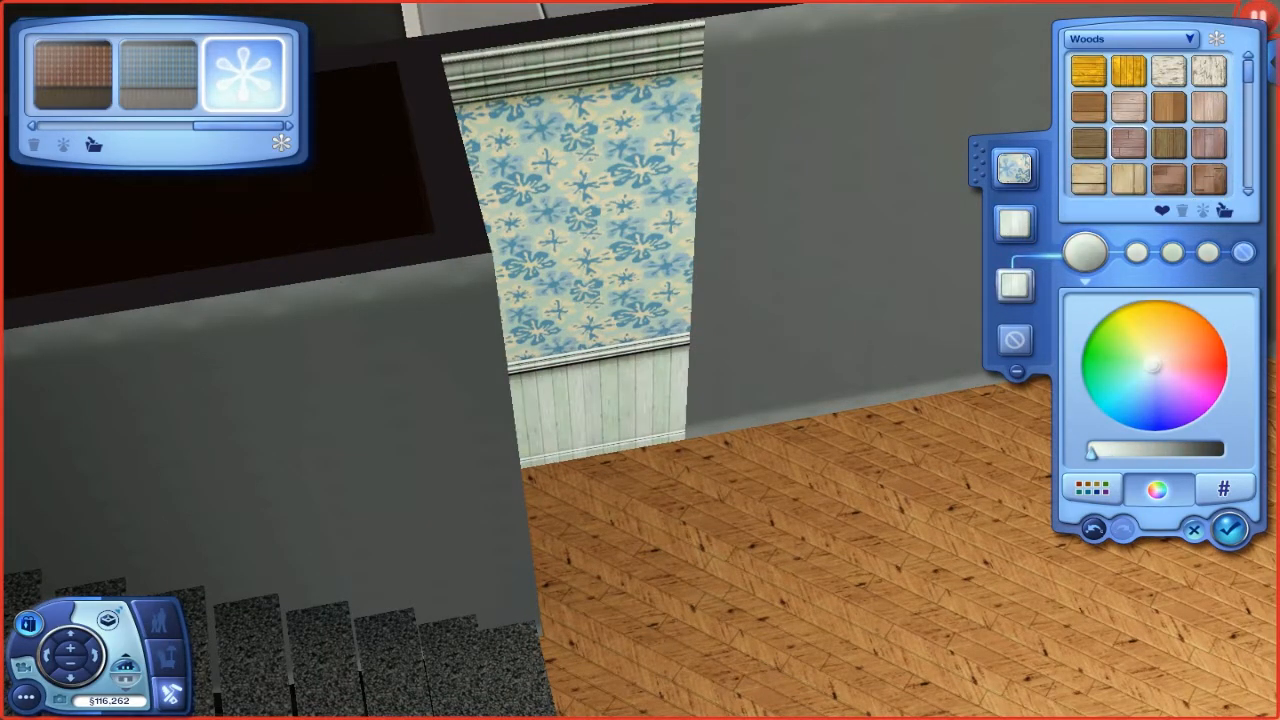
# Cover the kitchen walls in white tiles and begin styling the half-wall covering
pyautogui.click(1130, 38)
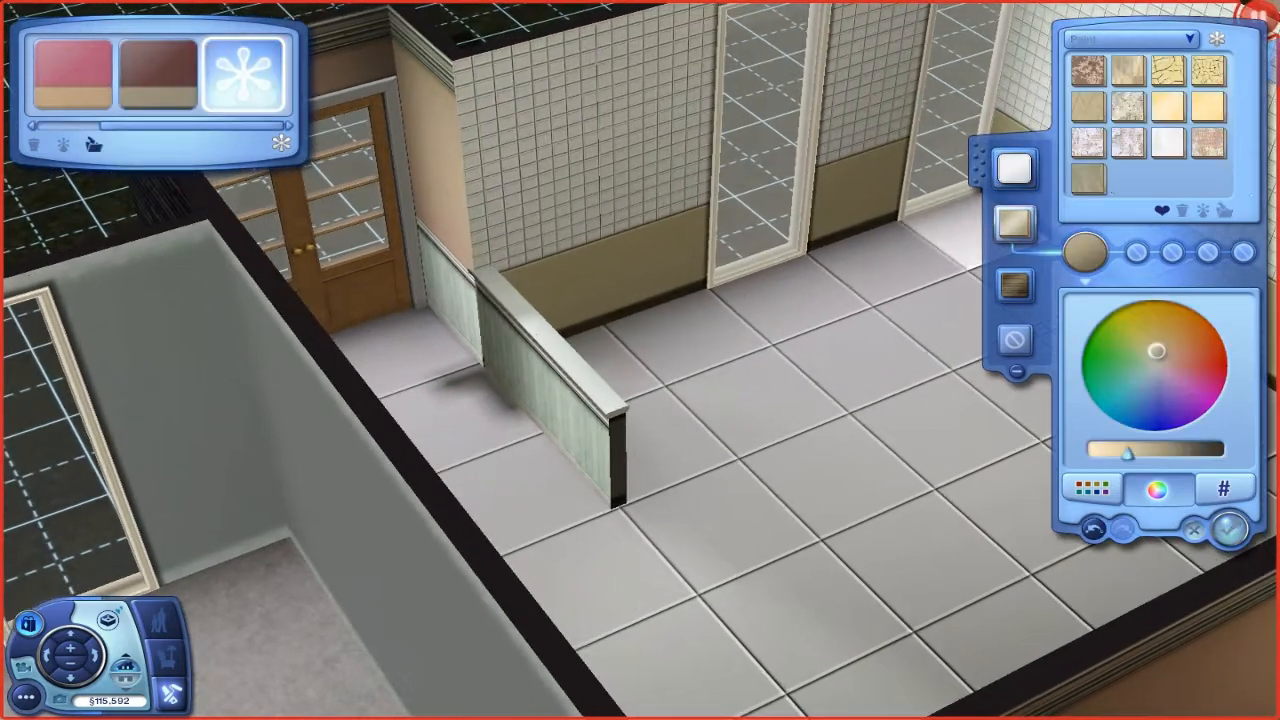
# Apply a Woods texture to the kitchen panels and paint the other room with panelled wallpaper
pyautogui.click(1130, 38)
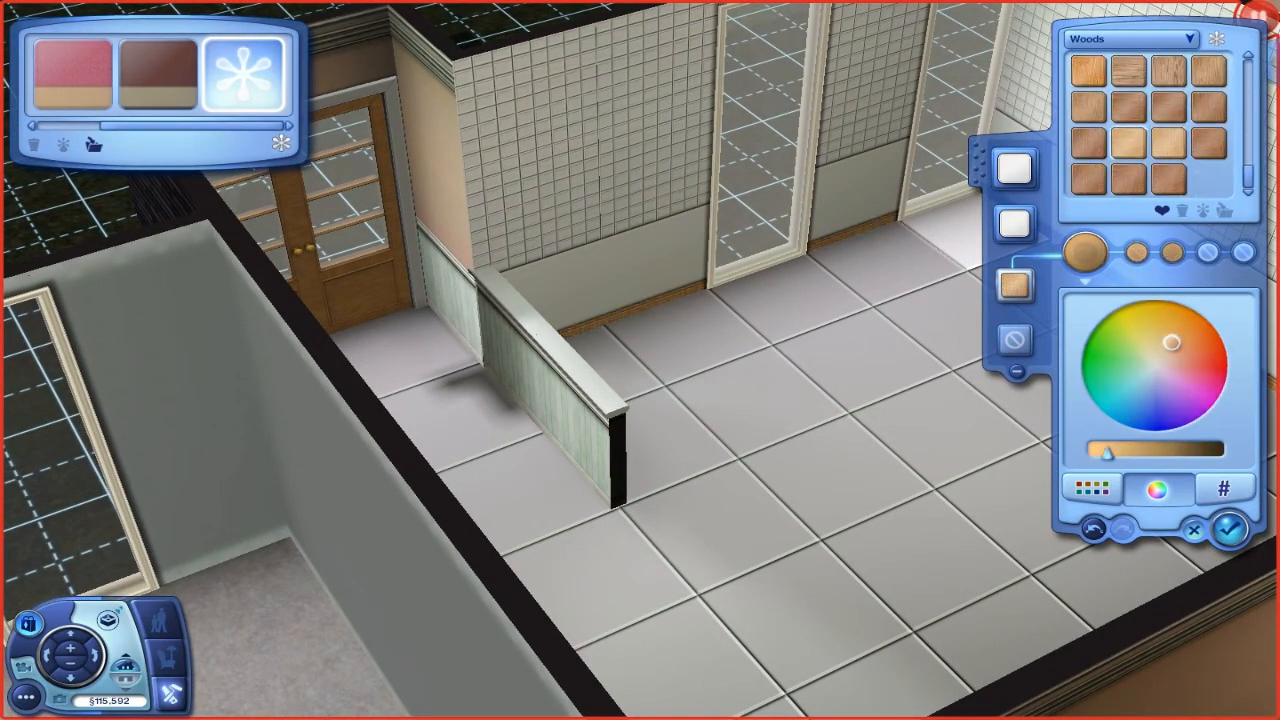
pyautogui.click(1130, 38)
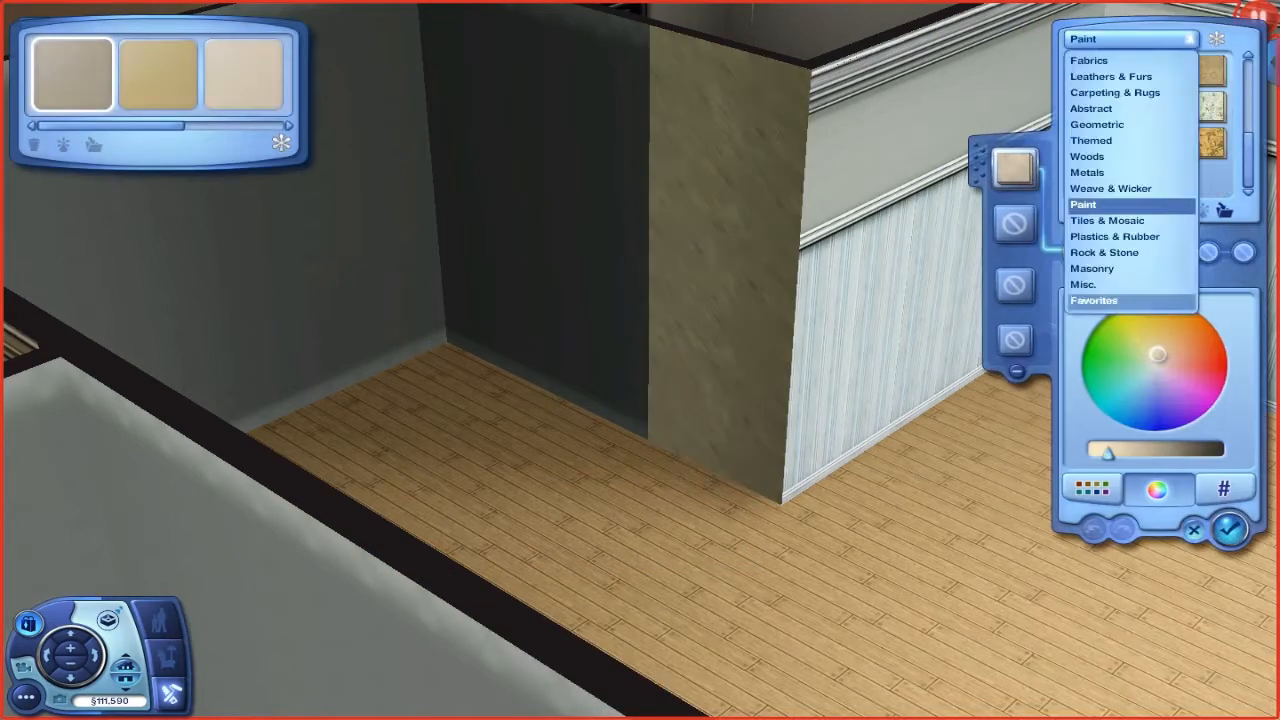
# Accept the wall style and pick the white mantel fireplace for the grey wall
pyautogui.click(1231, 528)
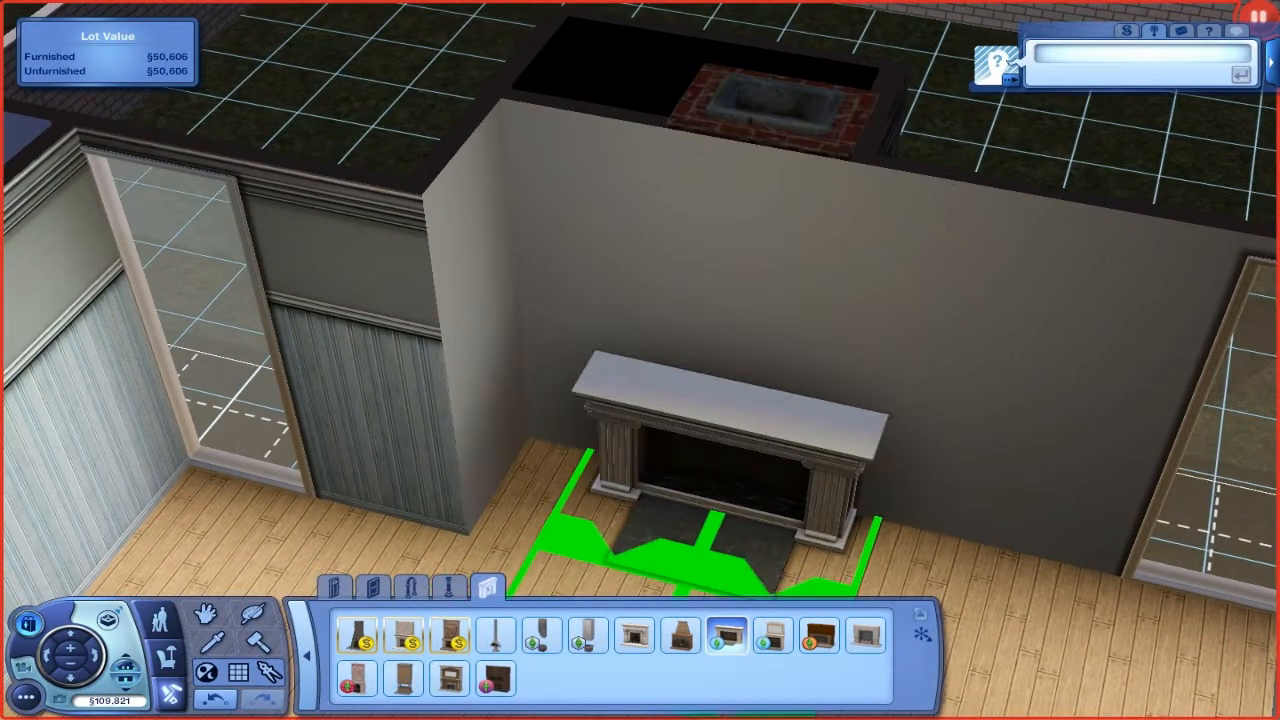
pyautogui.click(773, 636)
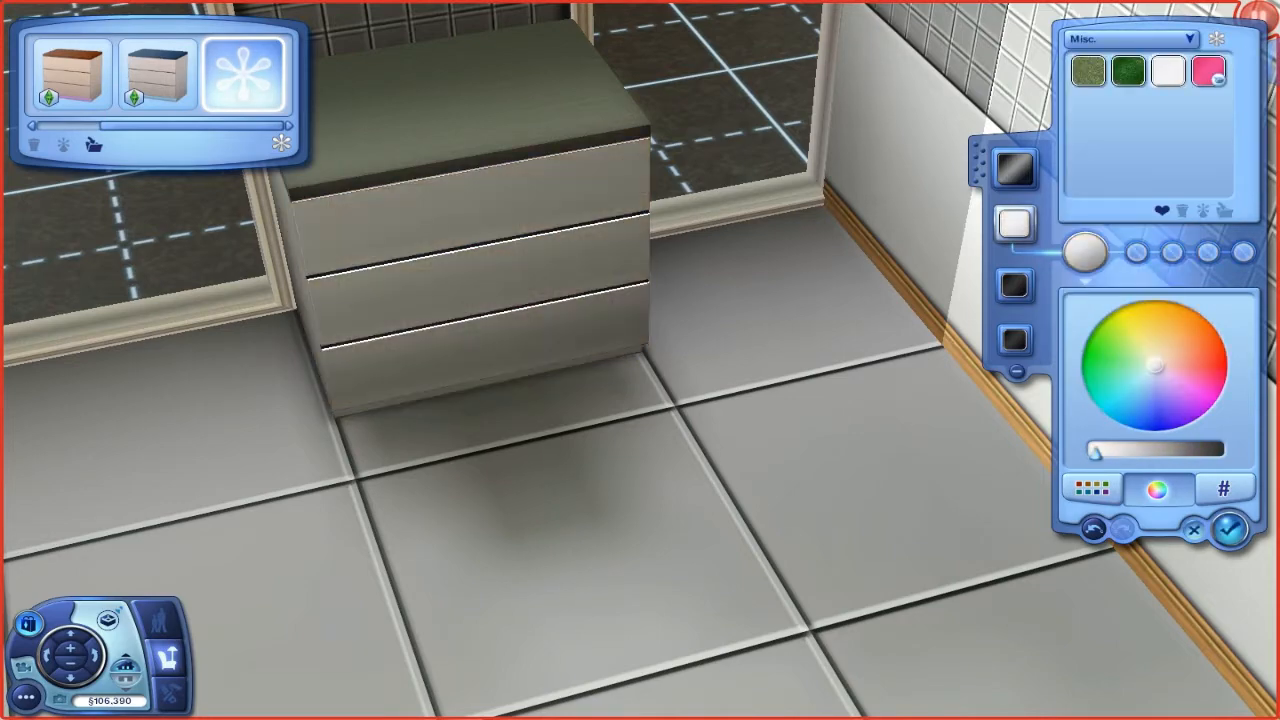
# Restyle the window dresser with a dark top and pale grey drawer fronts
pyautogui.click(1232, 529)
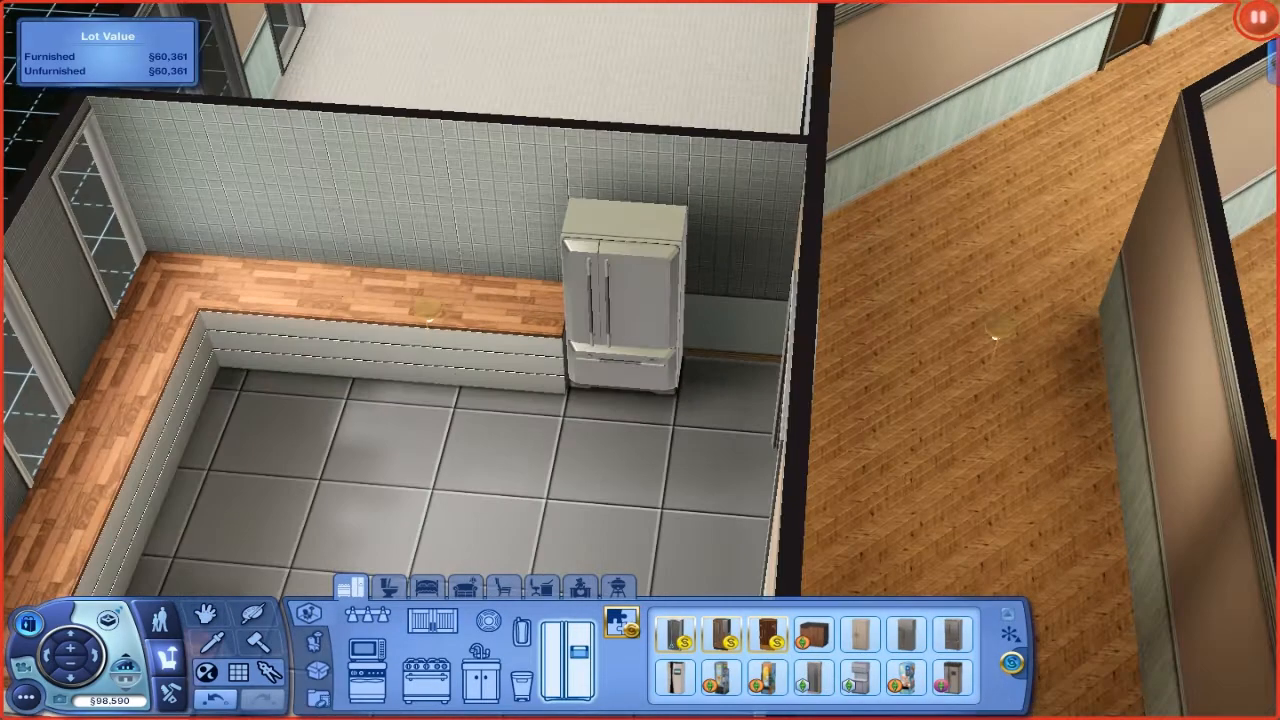
# Place the double-door fridge at the end of the counter run
pyautogui.click(460, 270)
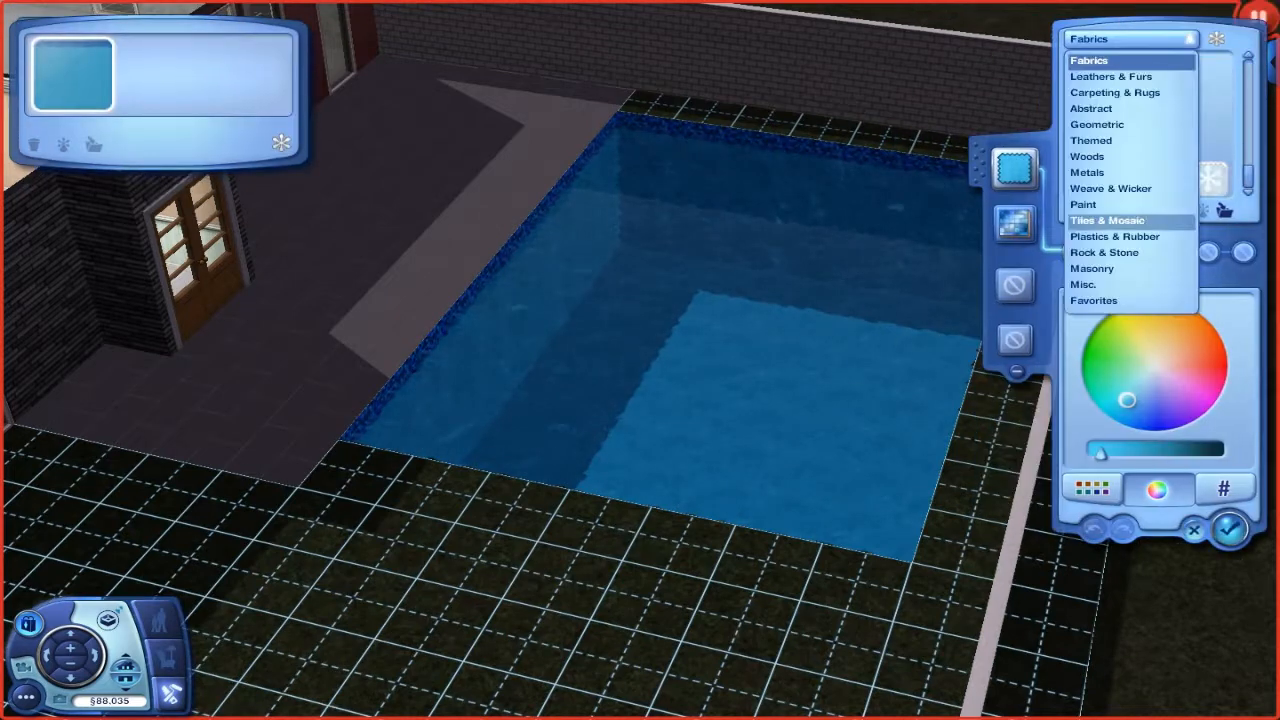
# Switch the pool lining's material category to Tiles & Mosaic
pyautogui.click(1082, 284)
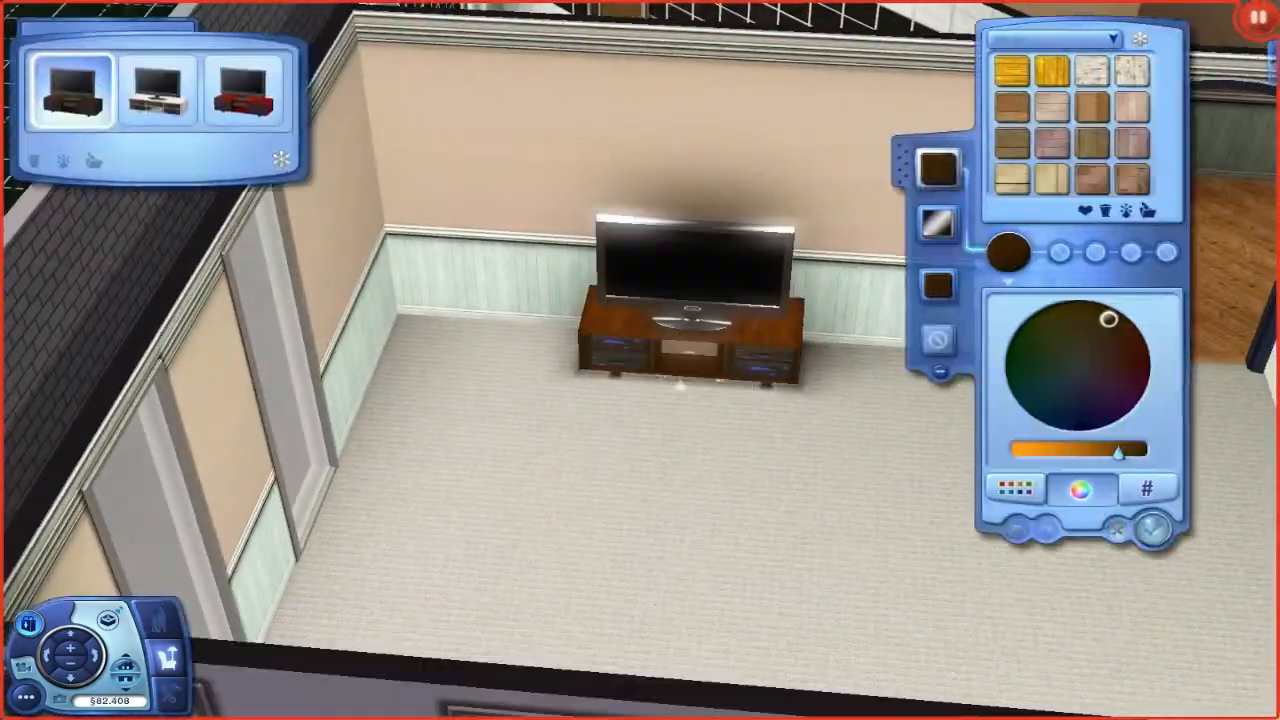
# Give the TV stand the white preset finish
pyautogui.click(248, 77)
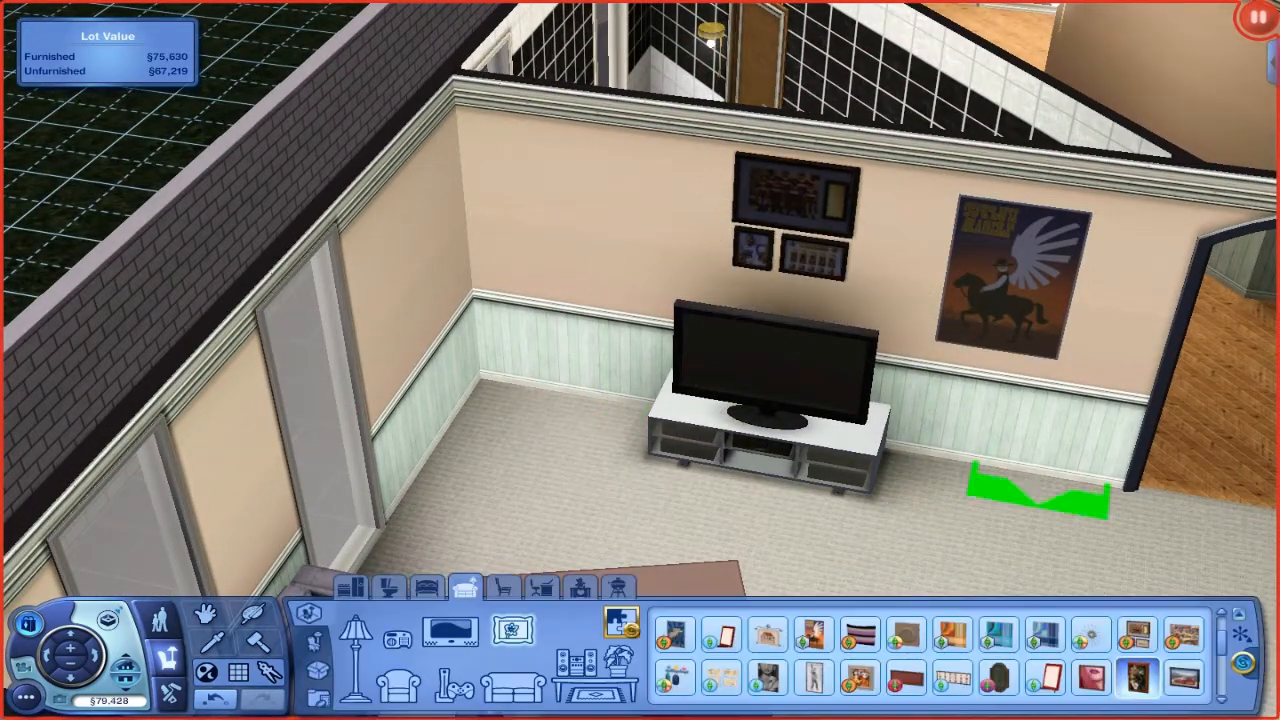
# Hang another framed picture on the living room wall near the TV
pyautogui.click(578, 220)
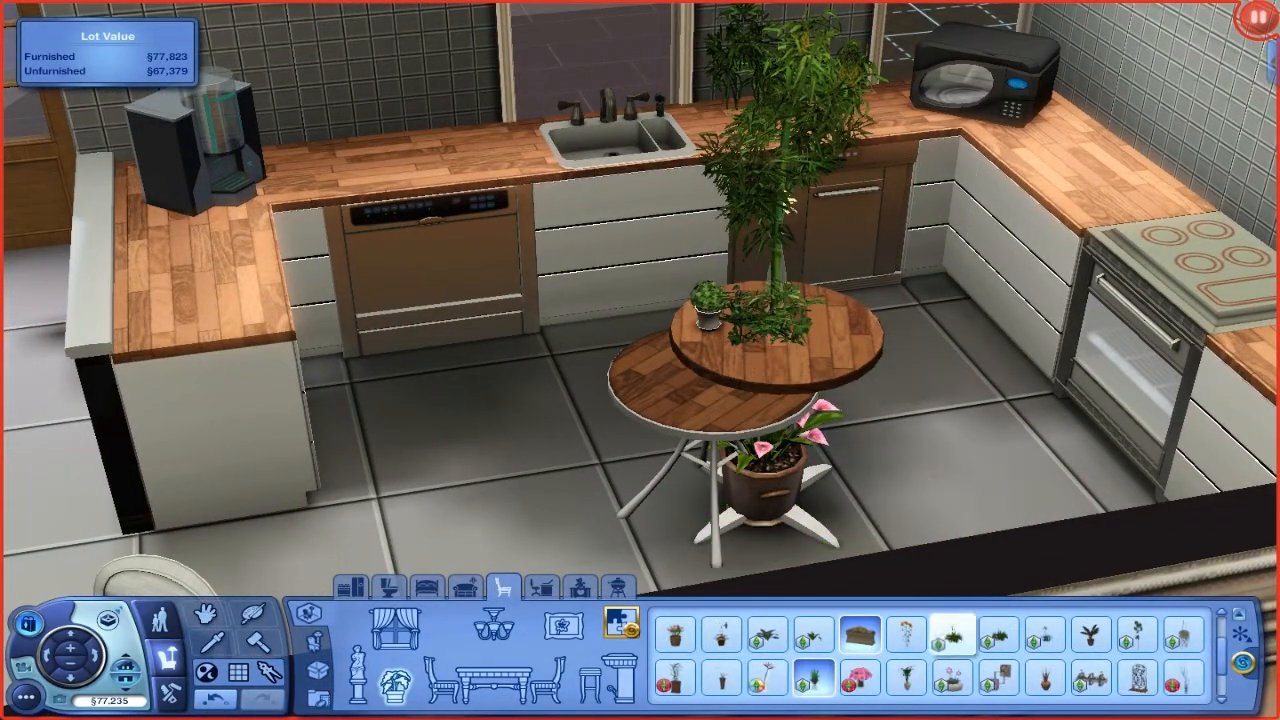
# Add a potted plant to the round two-tier kitchen table
pyautogui.click(760, 290)
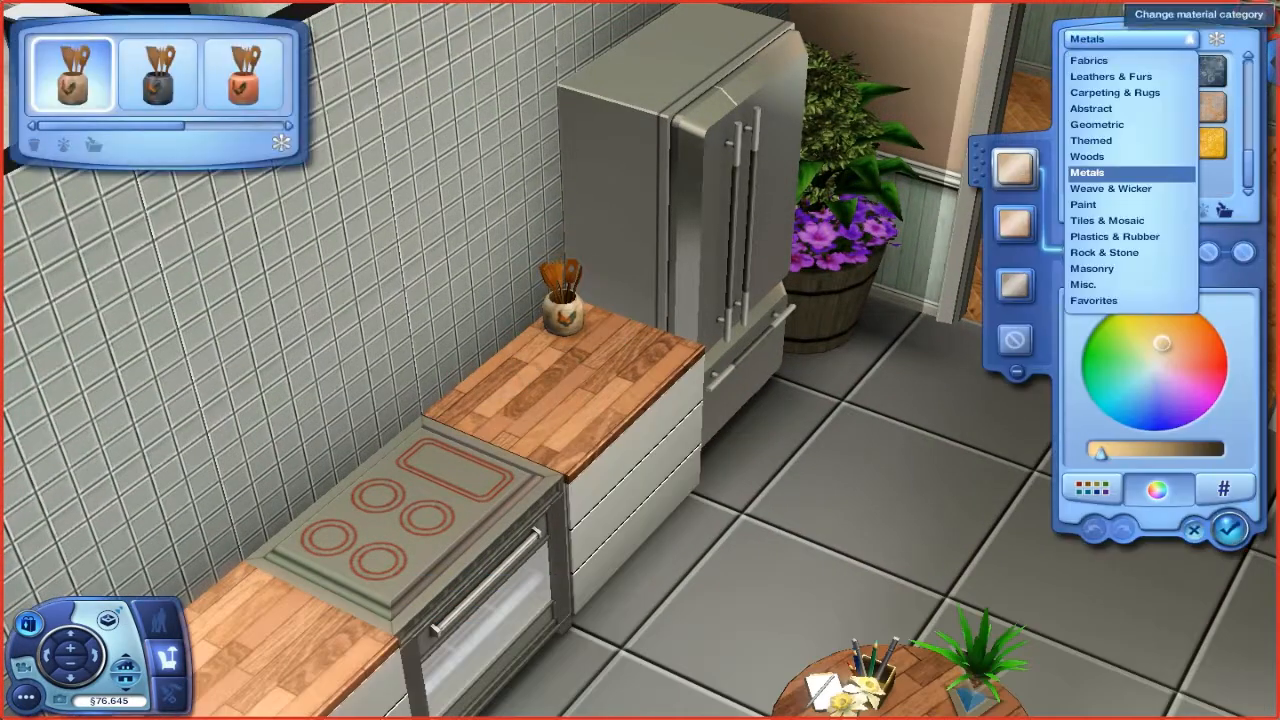
# Give the utensil crock beside the fridge a metal finish from the Metals category
pyautogui.click(1082, 284)
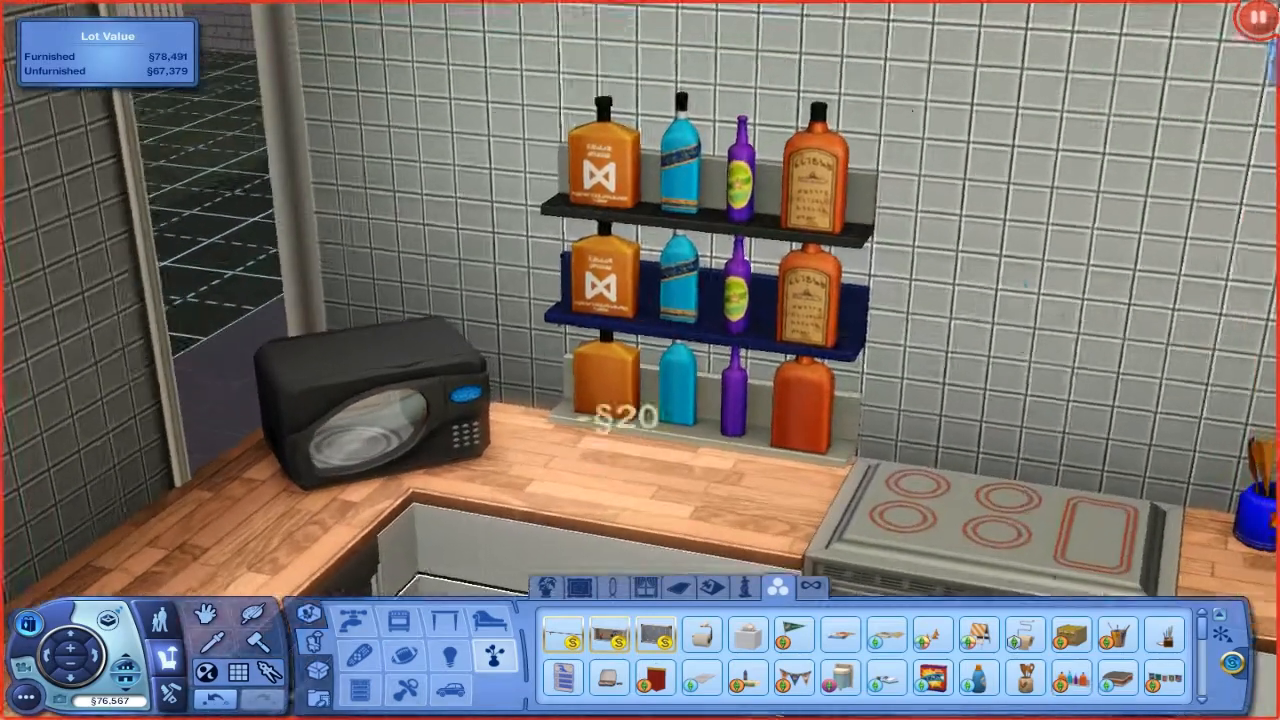
# Place the bottle shelf above the counter and a small accessory on the counter corner
pyautogui.click(700, 300)
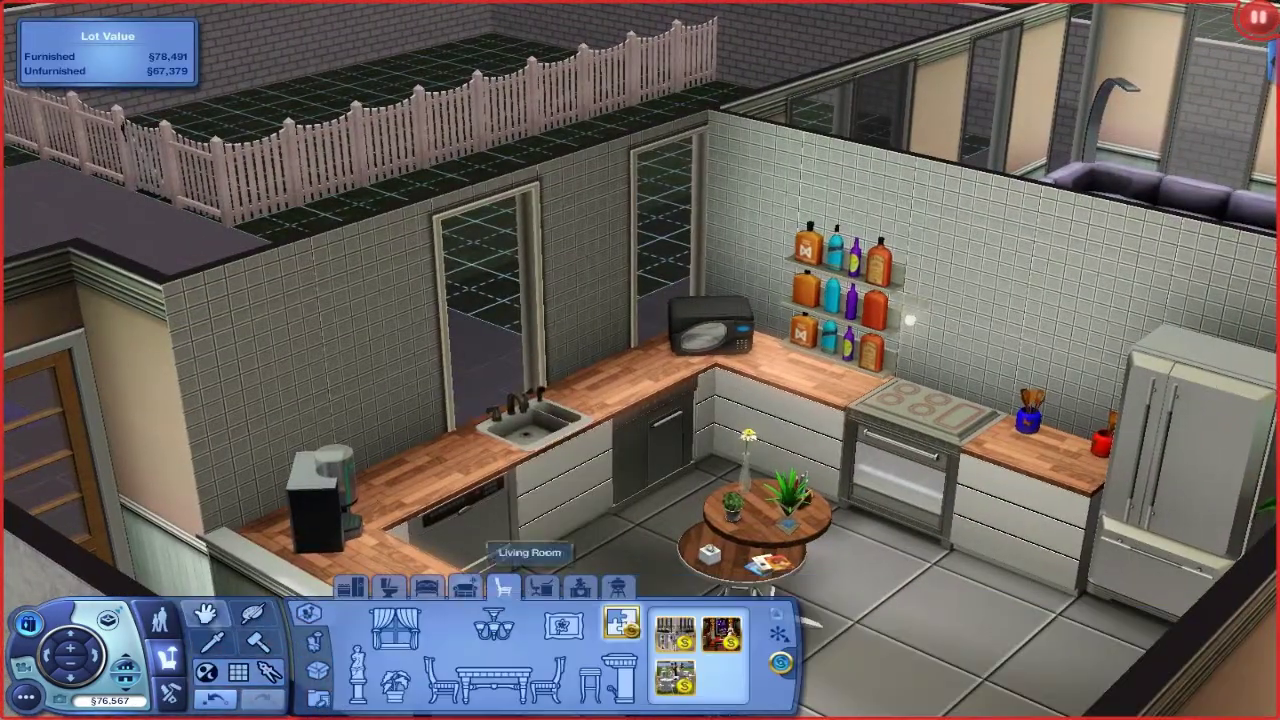
pyautogui.click(390, 588)
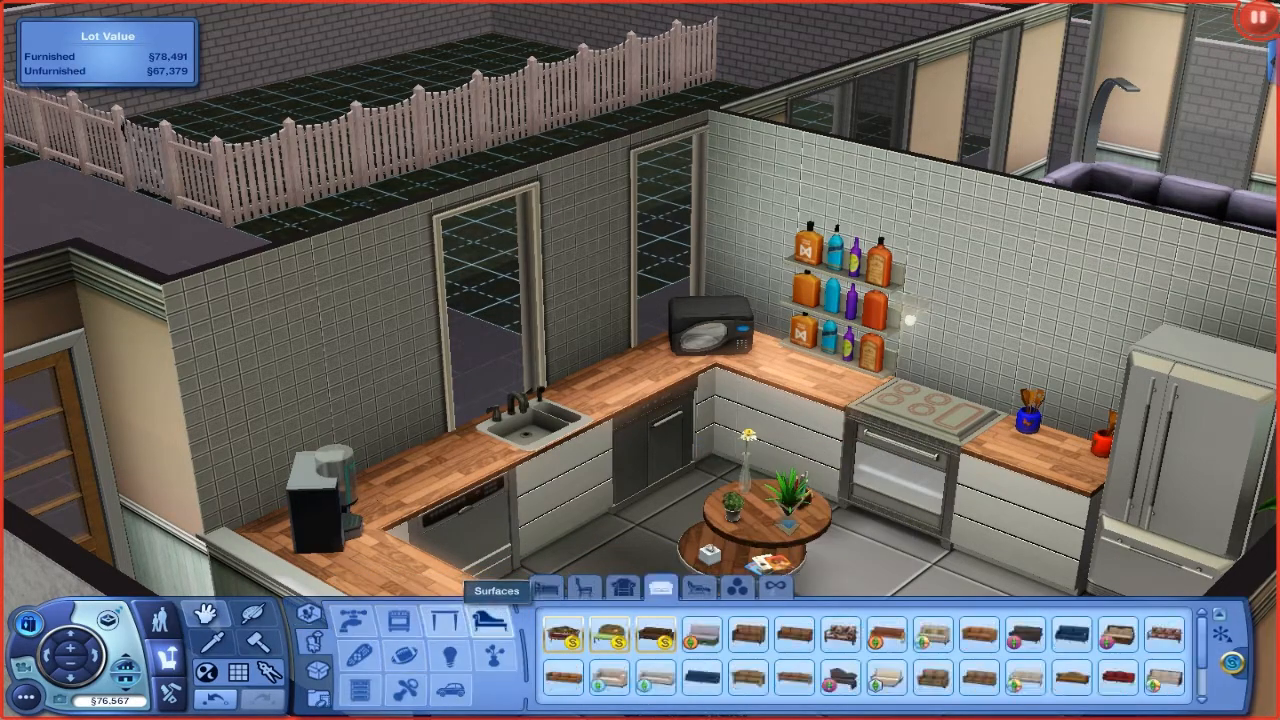
pyautogui.click(629, 588)
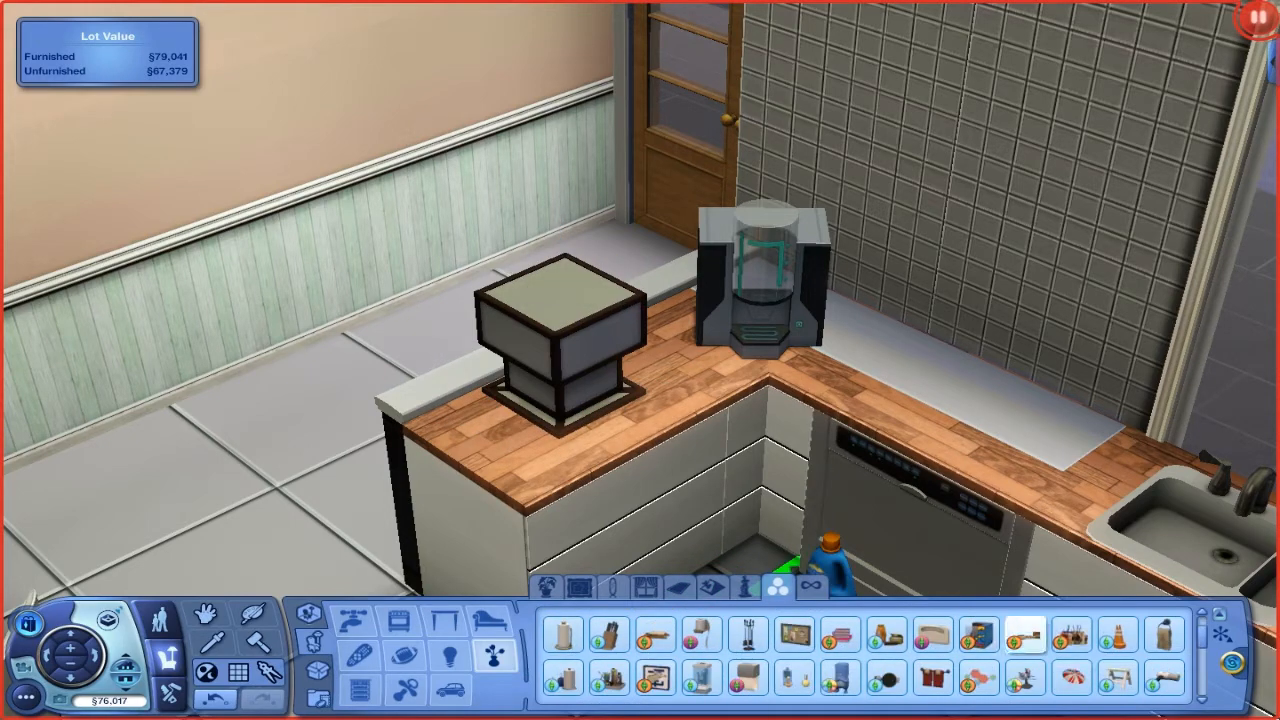
pyautogui.click(795, 680)
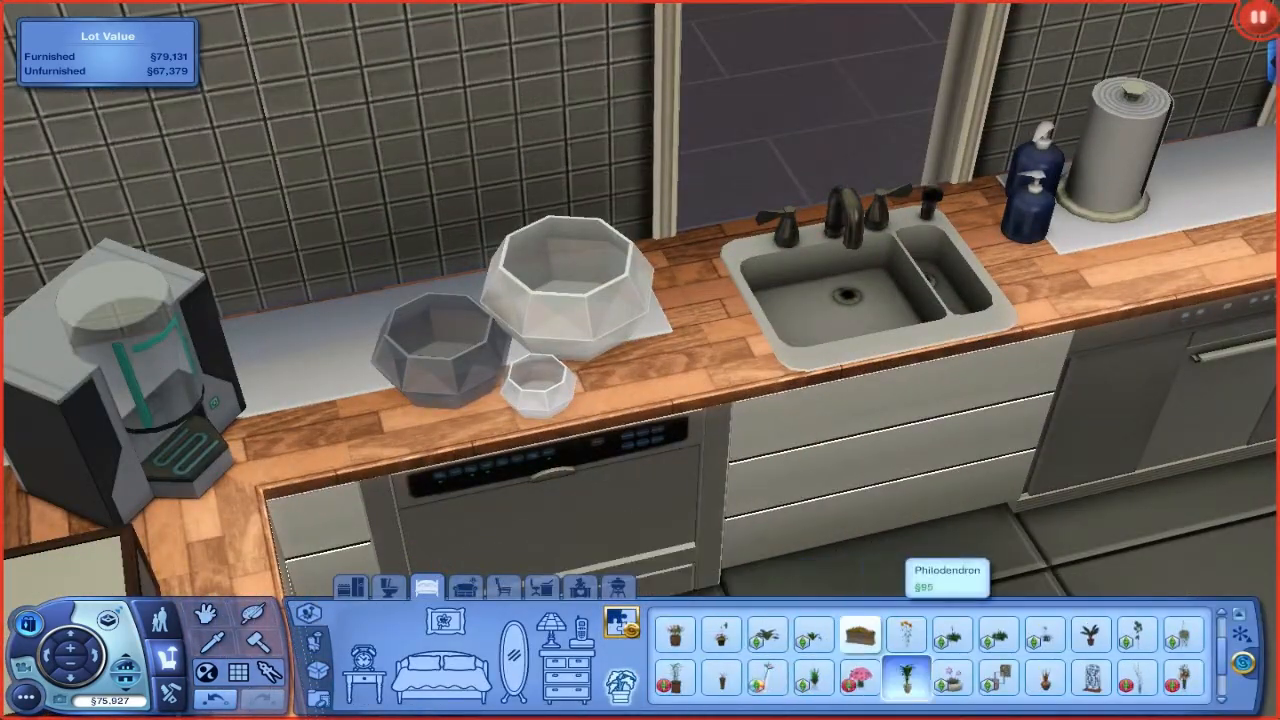
# Add a Philodendron beside the sink and pick a white bookshelf for the dining wall
pyautogui.click(1135, 635)
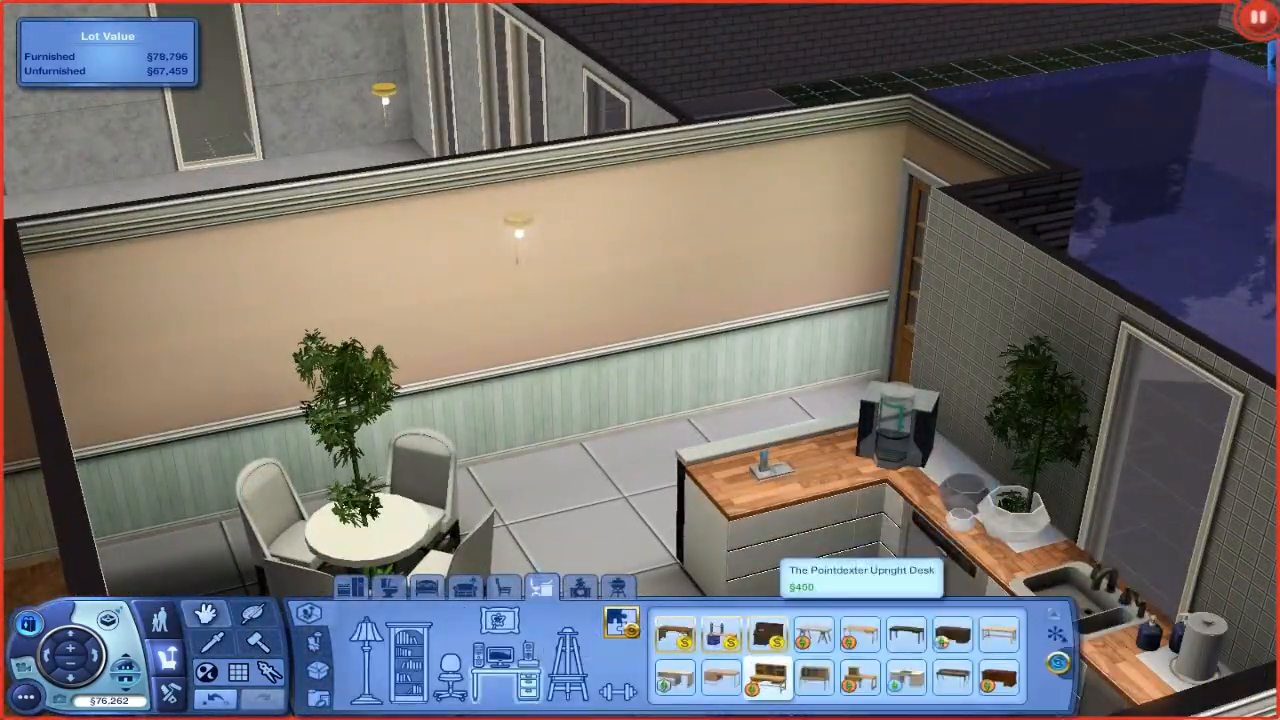
pyautogui.click(405, 647)
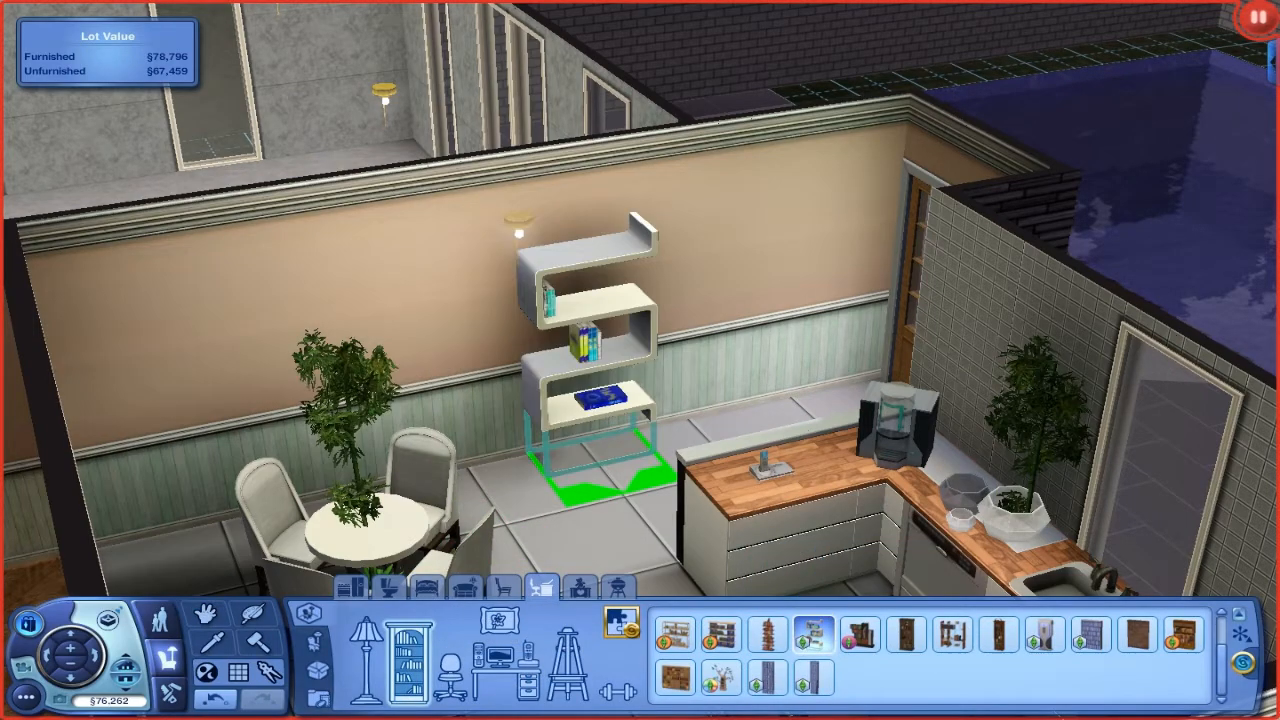